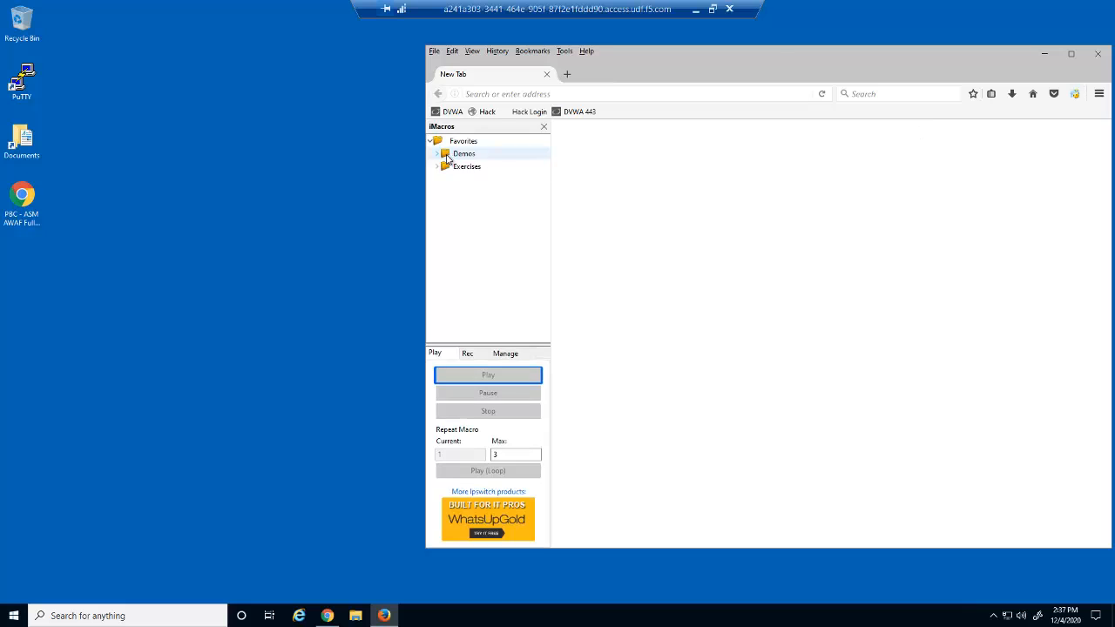
- In iMacros, expand Demos, select 33 safe logins.iim, and edit its Max repeat field
{"action": "left_click", "coordinate": [438, 154]}
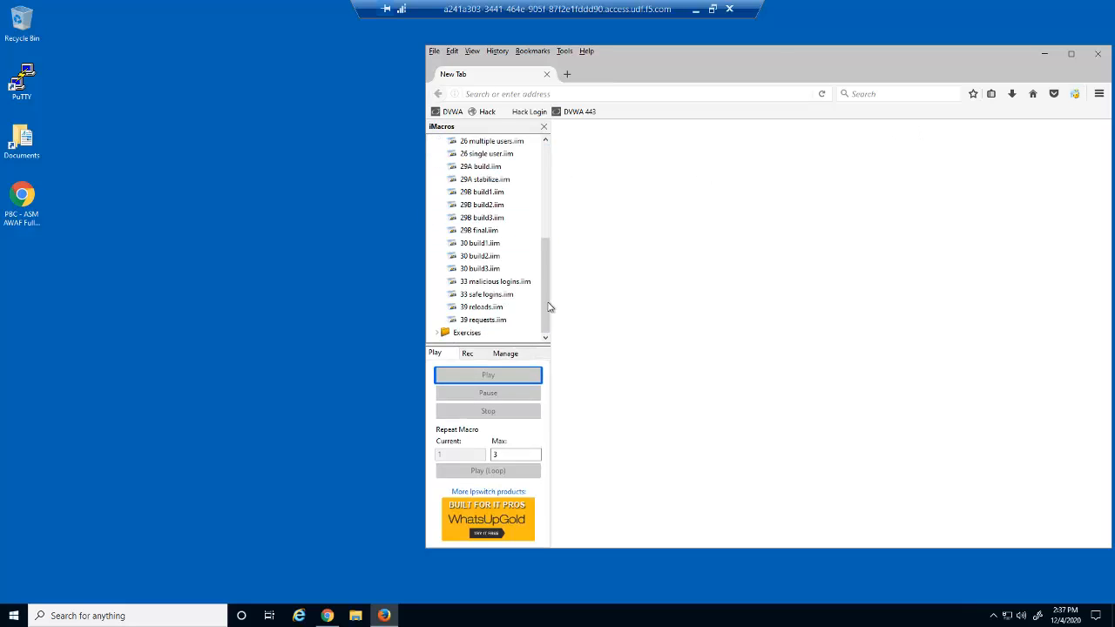
{"action": "left_click", "coordinate": [493, 293]}
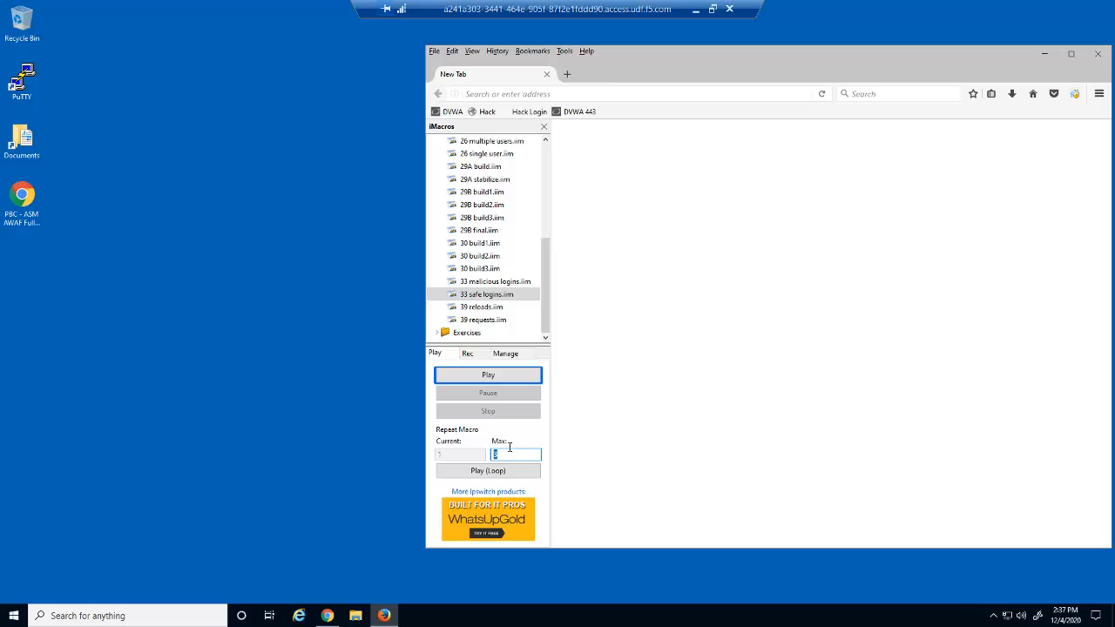
{"action": "left_click", "coordinate": [488, 470]}
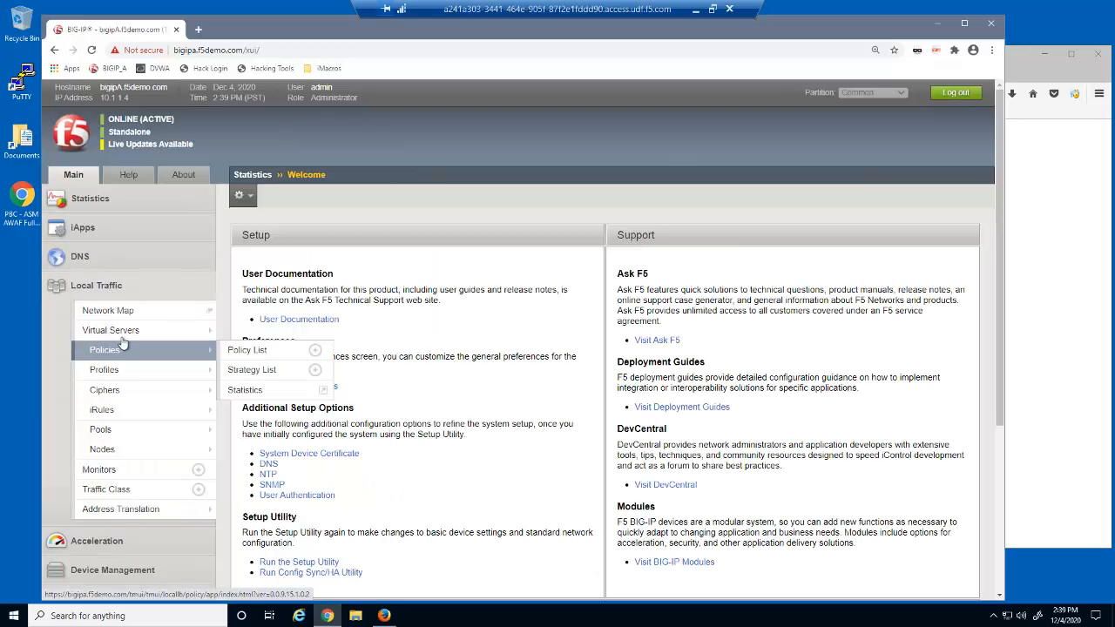
- Open dvwa_virtual's Resources, then its Security > Policies showing 33_geolocation_security_policy
{"action": "left_click", "coordinate": [110, 329]}
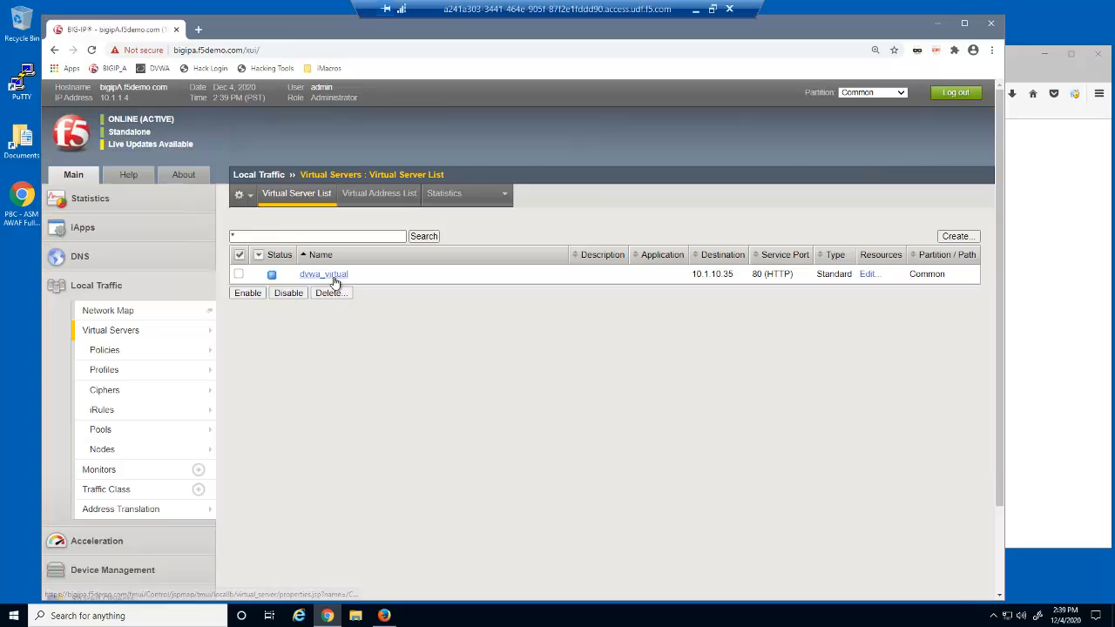
{"action": "left_click", "coordinate": [323, 274]}
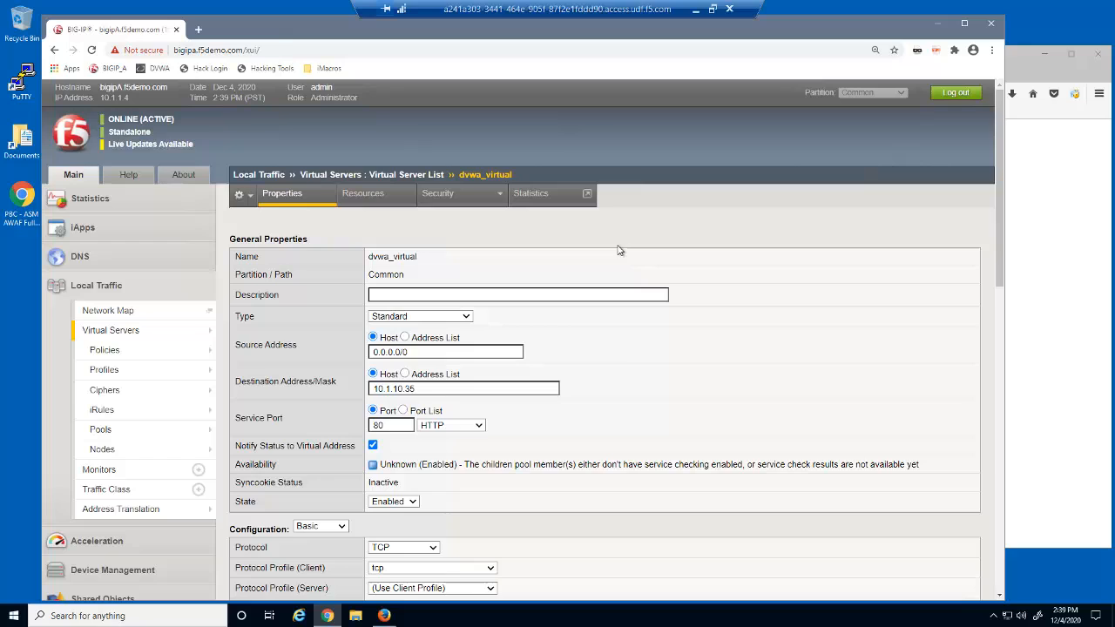
{"action": "left_click", "coordinate": [362, 192]}
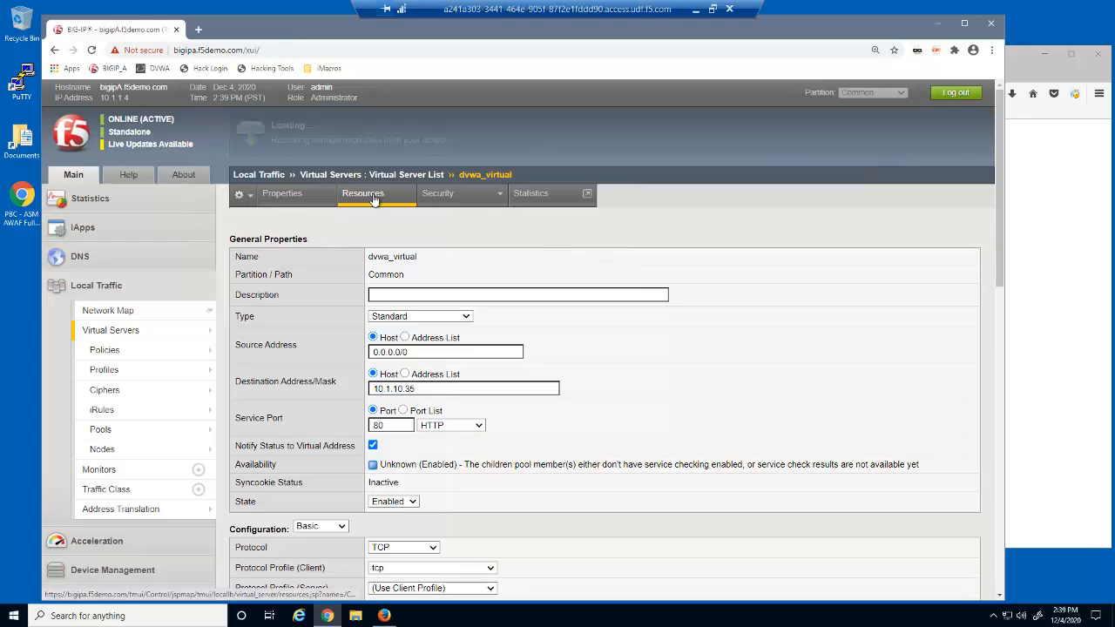
{"action": "left_click", "coordinate": [362, 192]}
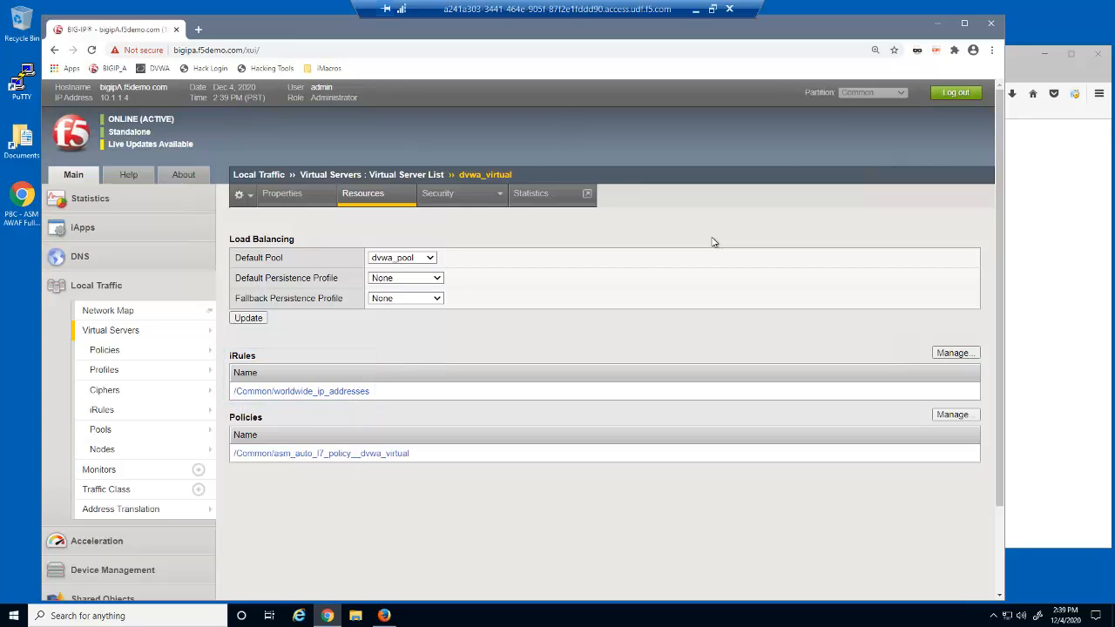
{"action": "left_click", "coordinate": [438, 192]}
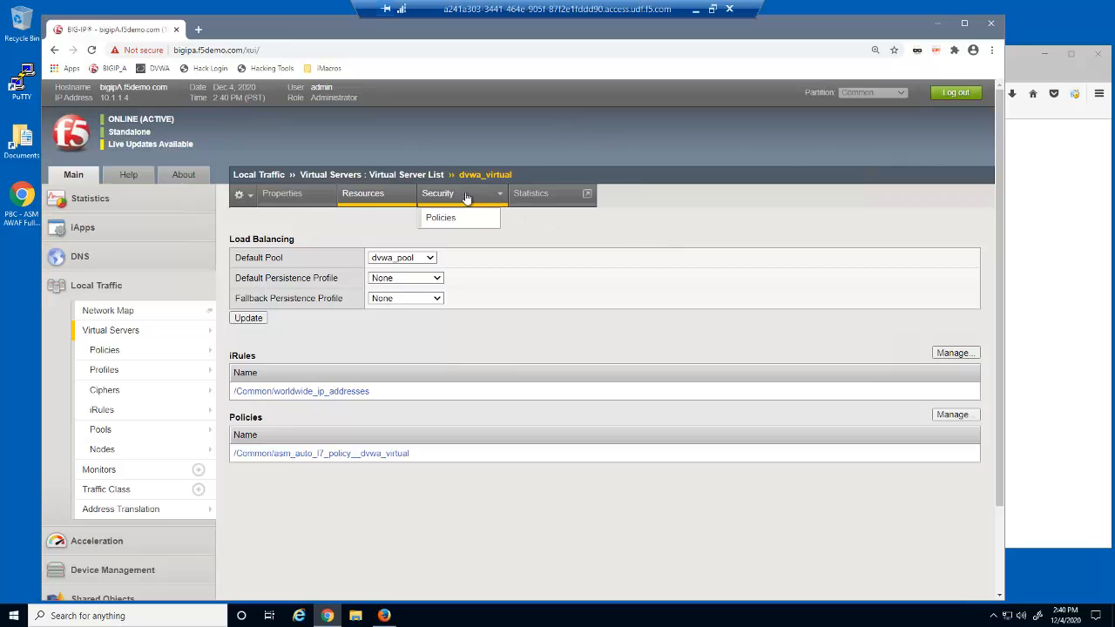
{"action": "left_click", "coordinate": [439, 217]}
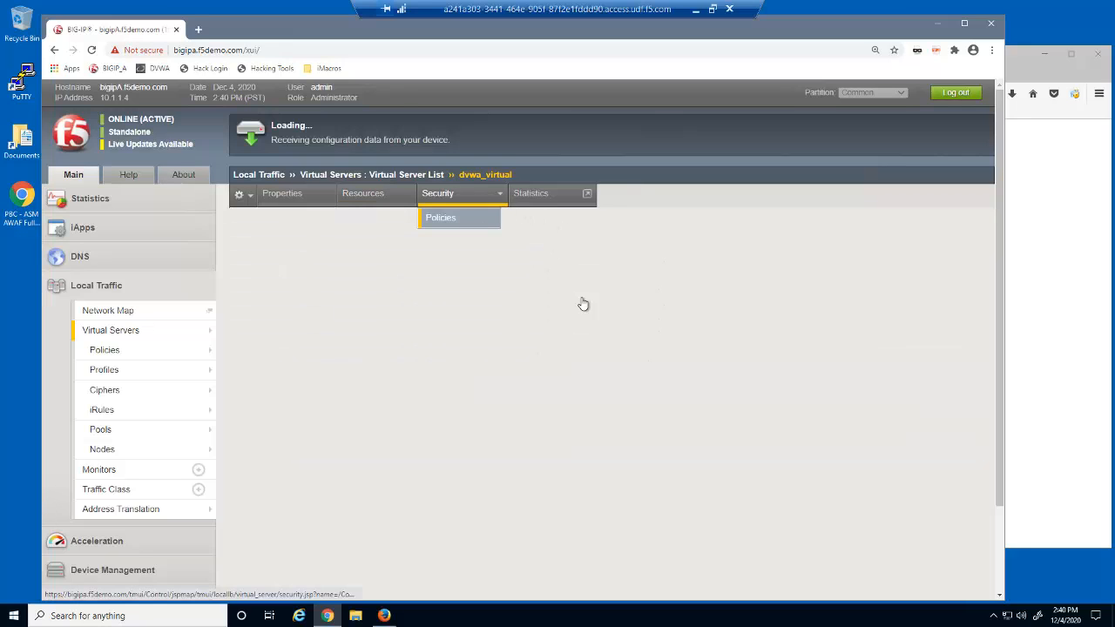
{"action": "left_click", "coordinate": [440, 217]}
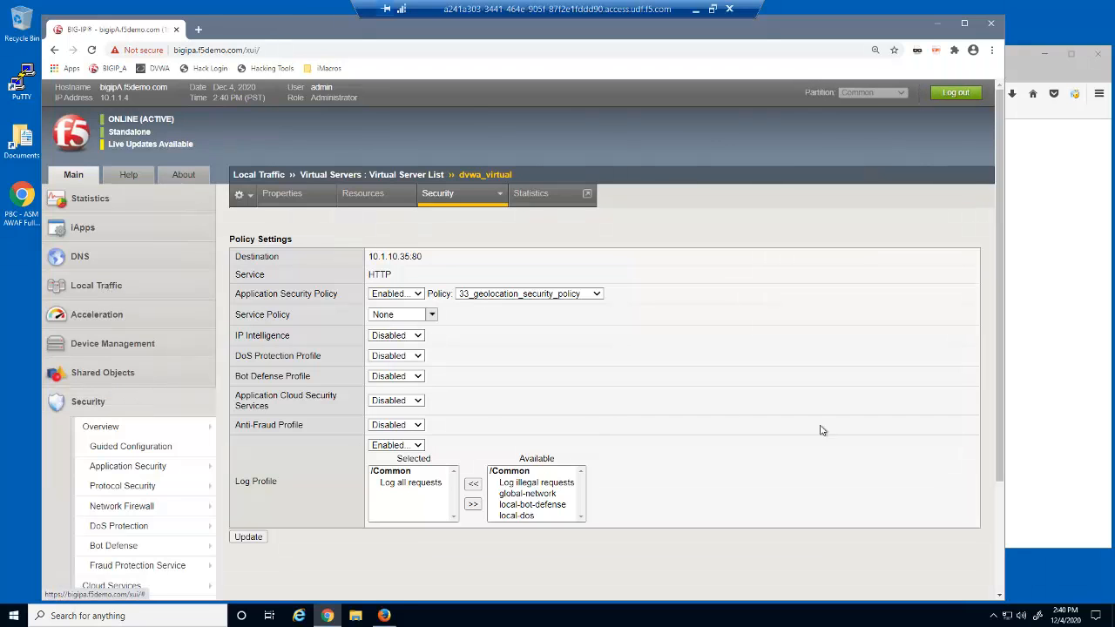
- Inspect a United States request, then filter the request log to Geolocation China
{"action": "scroll", "scroll_direction": "down", "scroll_amount": 3}
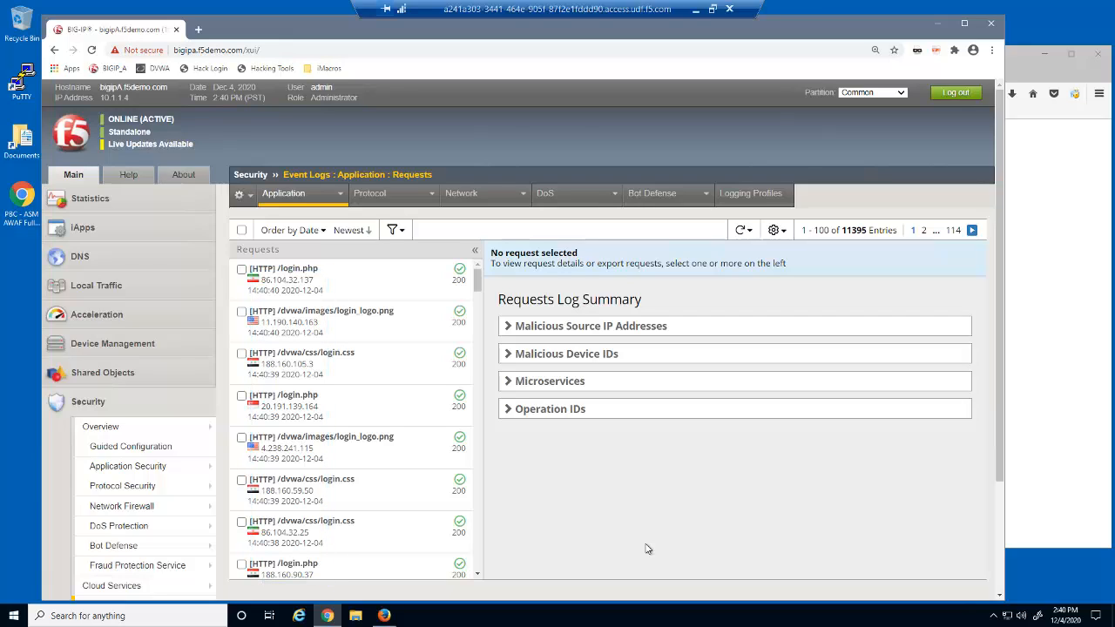
{"action": "mouse_move", "coordinate": [253, 364]}
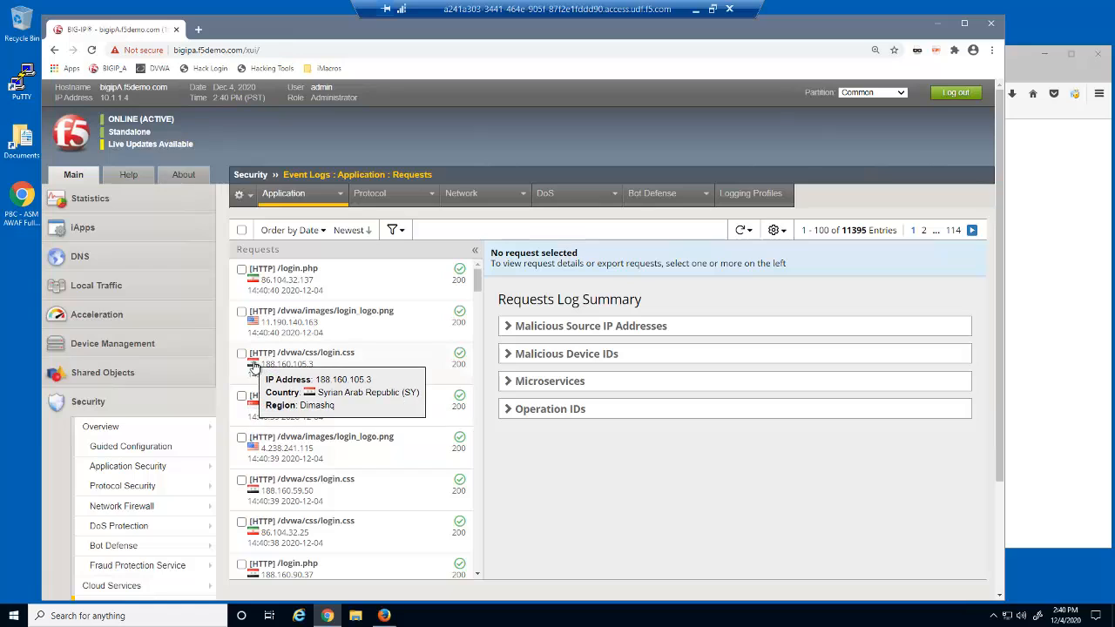
{"action": "mouse_move", "coordinate": [259, 408]}
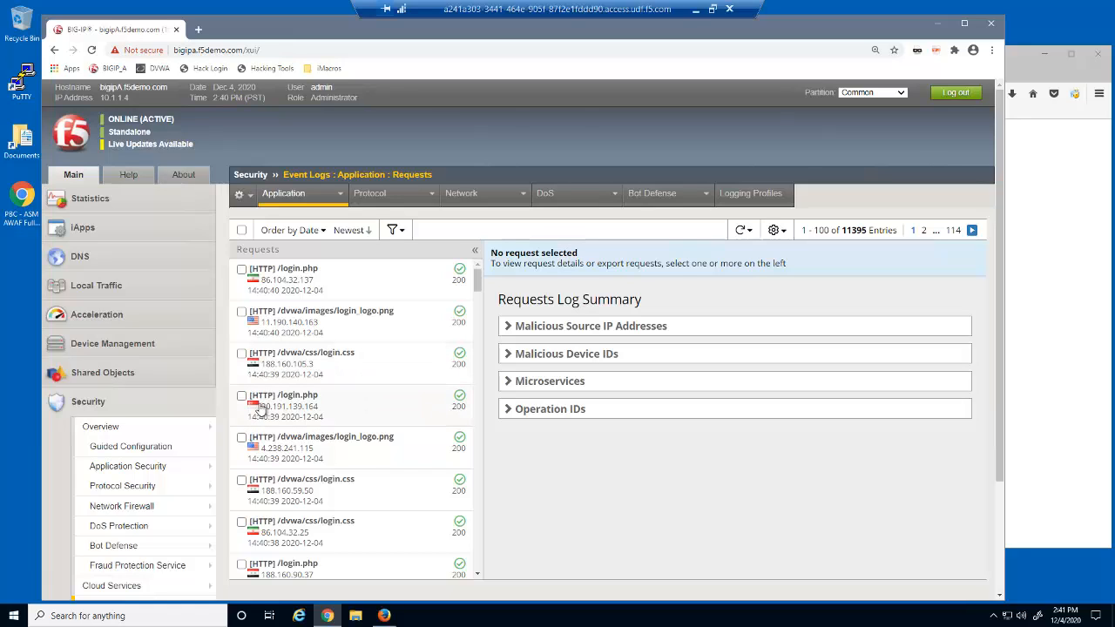
{"action": "mouse_move", "coordinate": [254, 406]}
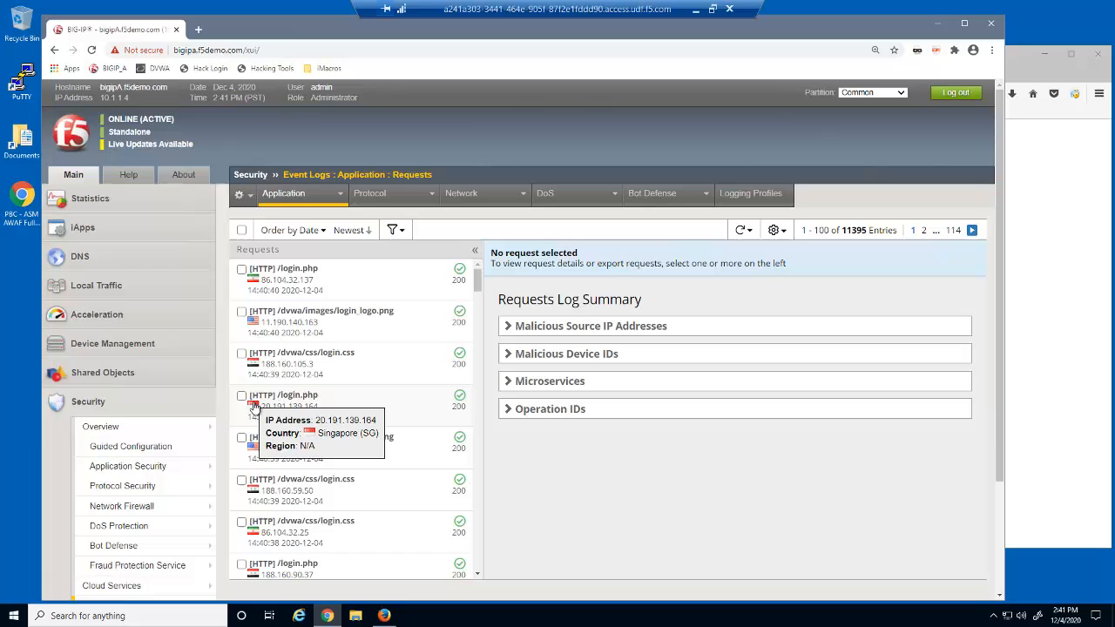
{"action": "mouse_move", "coordinate": [256, 531]}
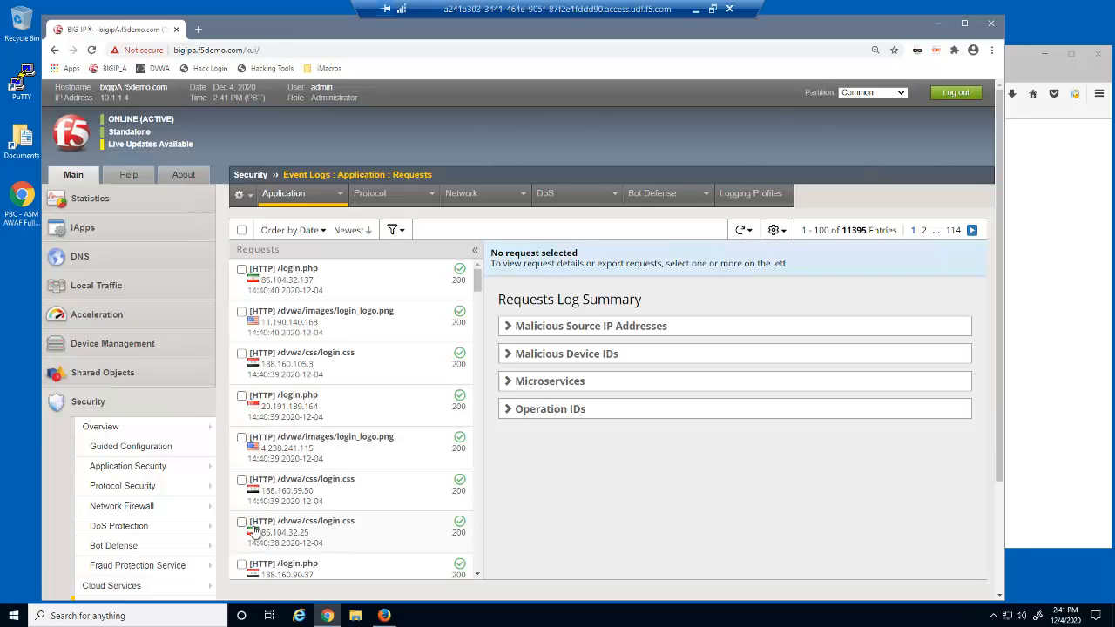
{"action": "mouse_move", "coordinate": [254, 532]}
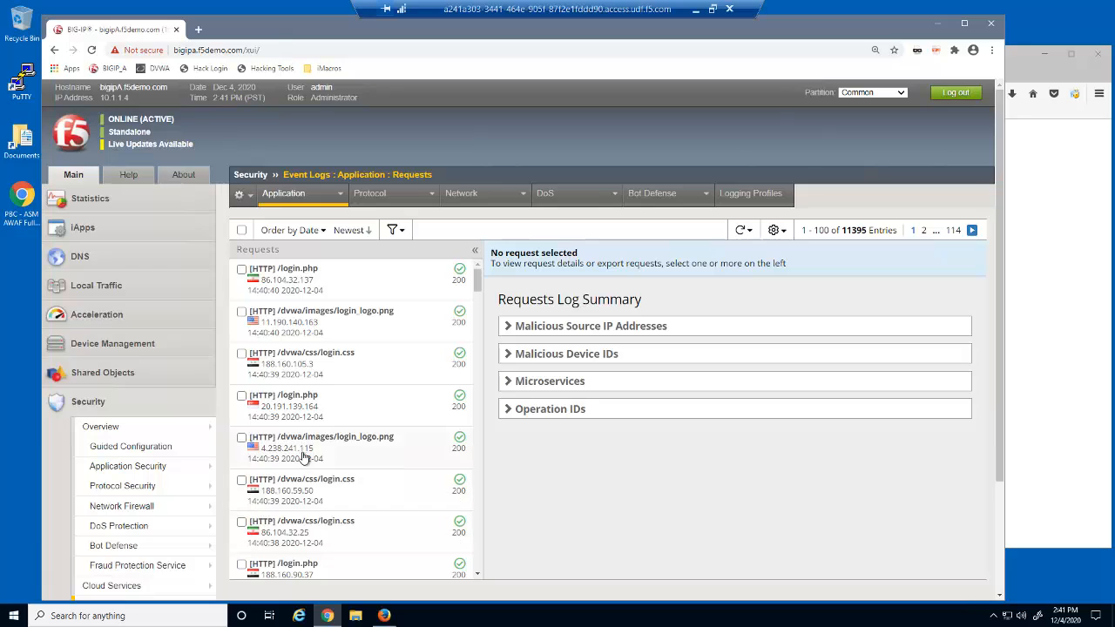
{"action": "left_click", "coordinate": [320, 442]}
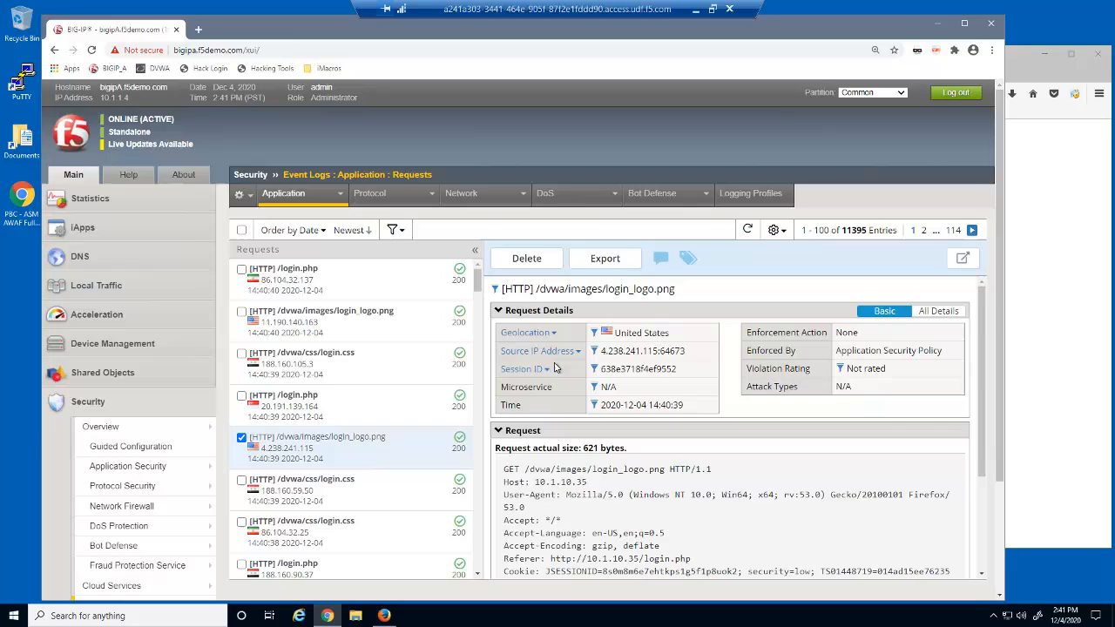
{"action": "left_click", "coordinate": [596, 333]}
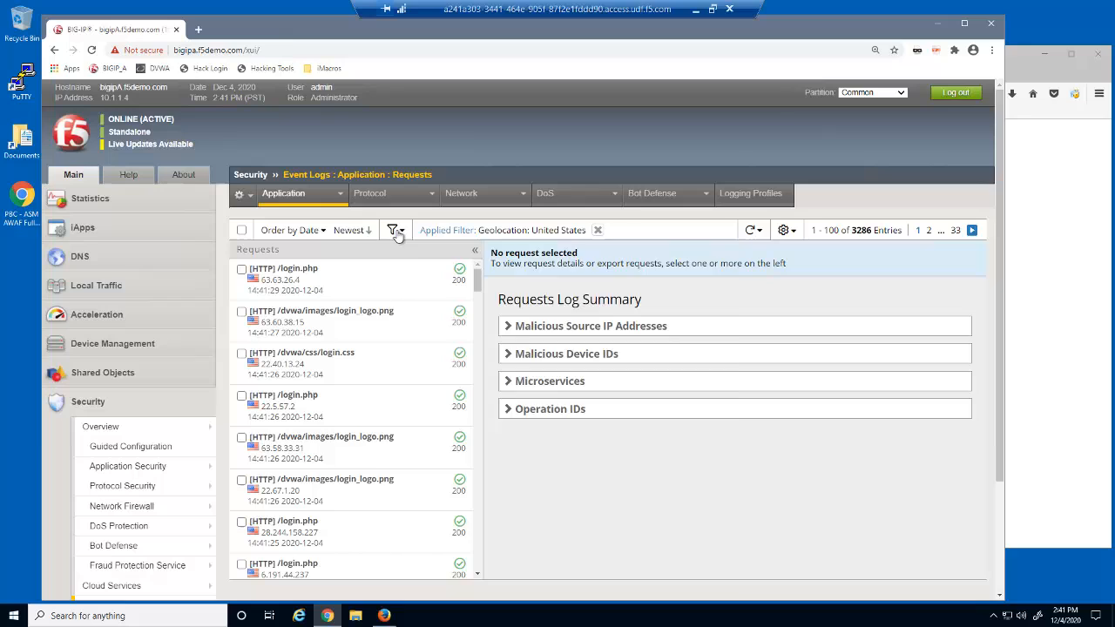
{"action": "left_click", "coordinate": [393, 229]}
{"action": "type", "text": "China"}
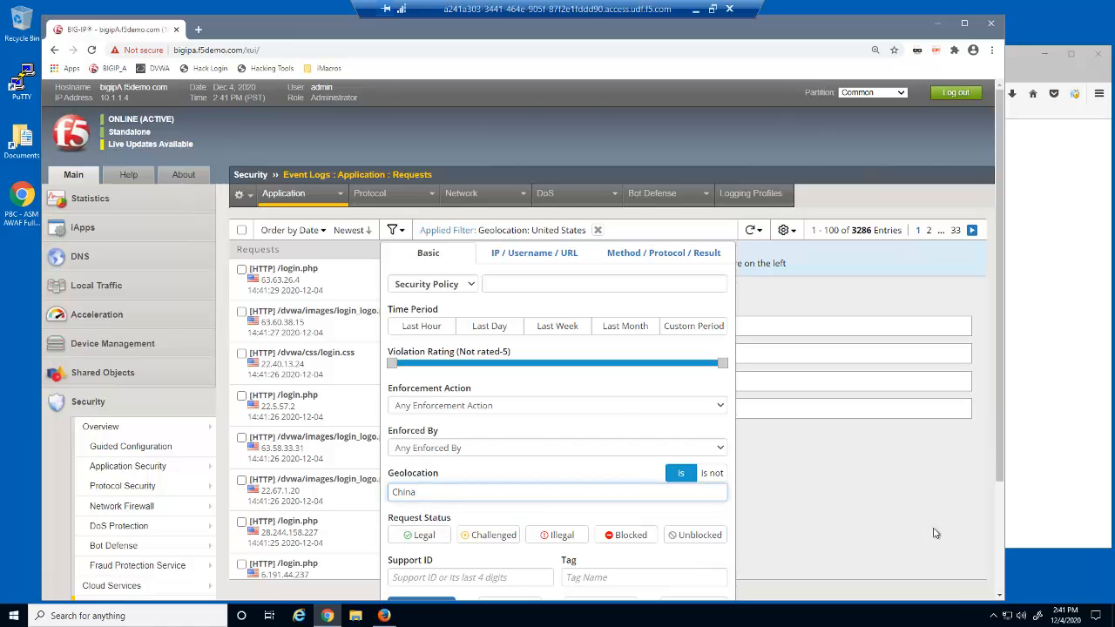
{"action": "scroll", "scroll_direction": "down", "scroll_amount": 3}
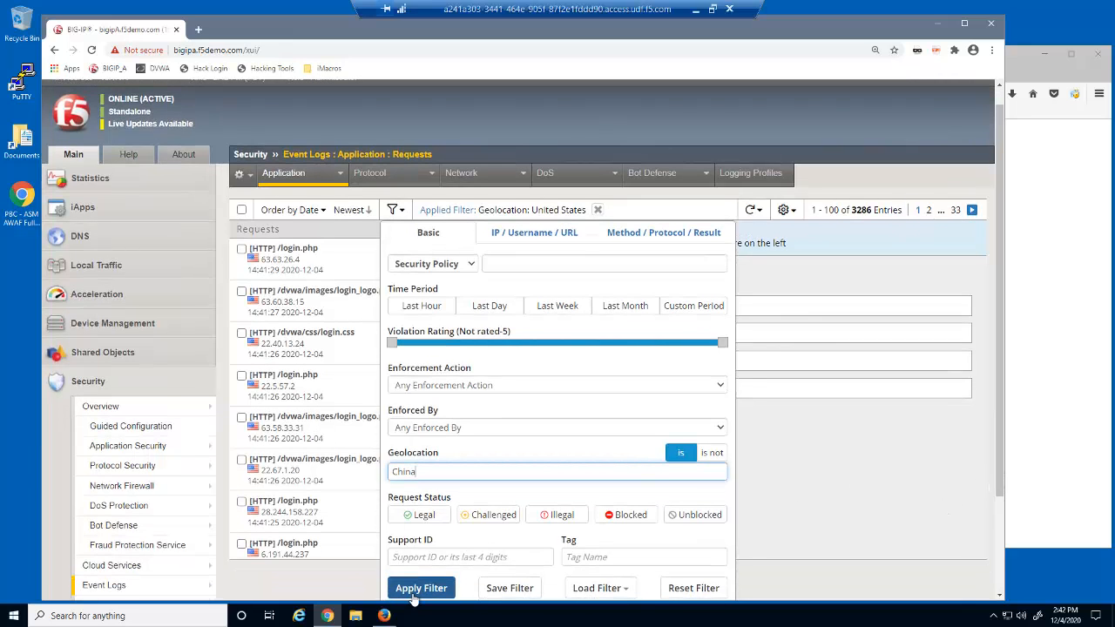
{"action": "left_click", "coordinate": [421, 587]}
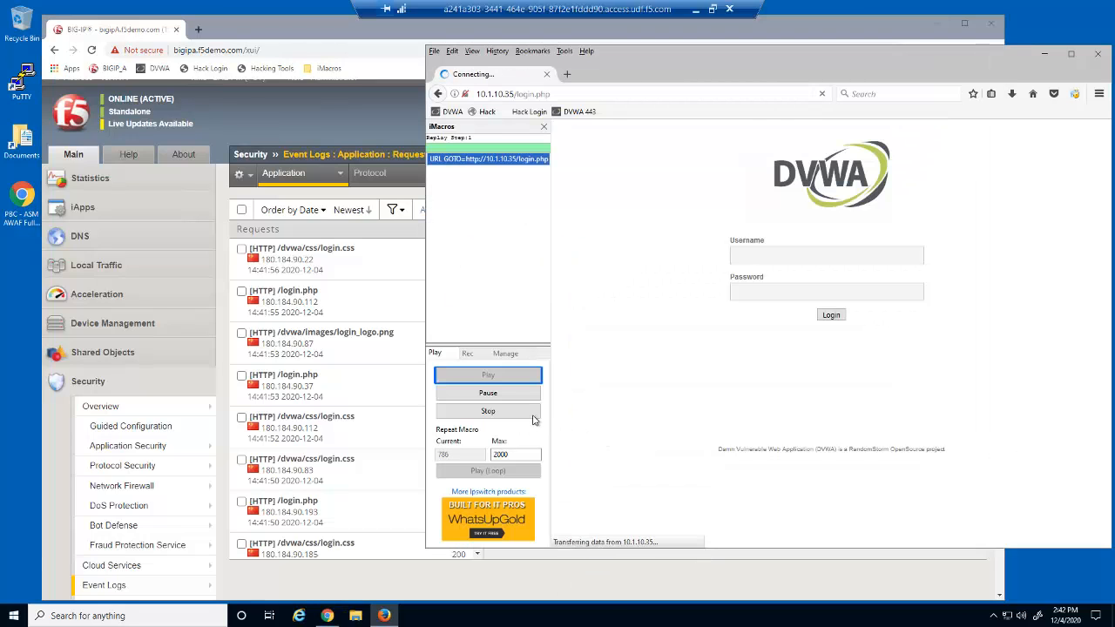
- Stop the running macro and loop 33 malicious logins.iim against DVWA's login page
{"action": "left_click", "coordinate": [488, 410]}
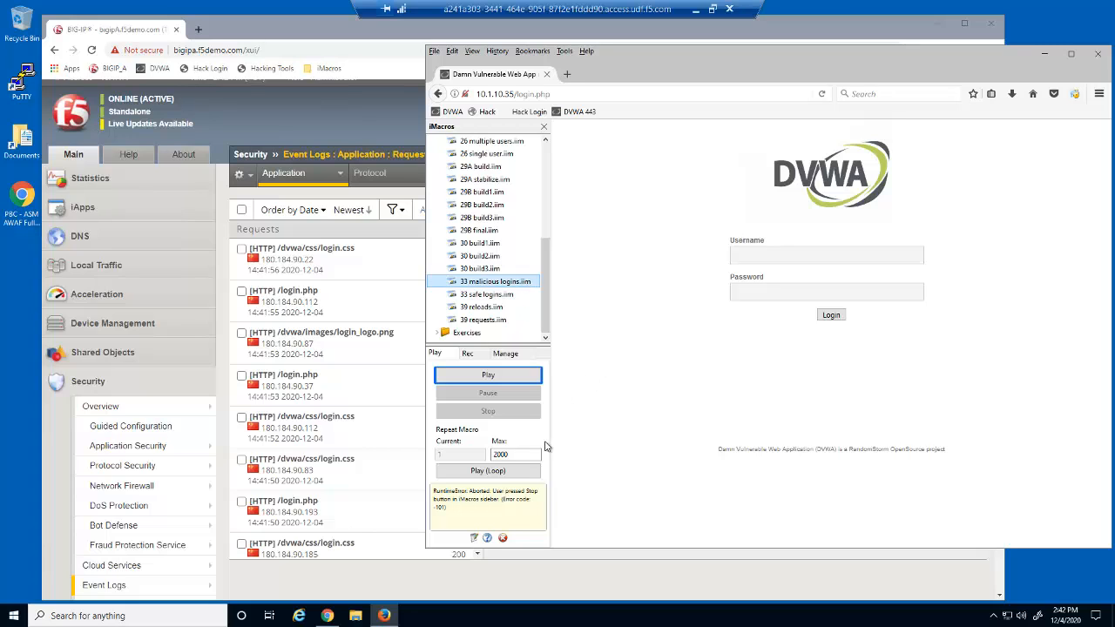
{"action": "left_click", "coordinate": [488, 374]}
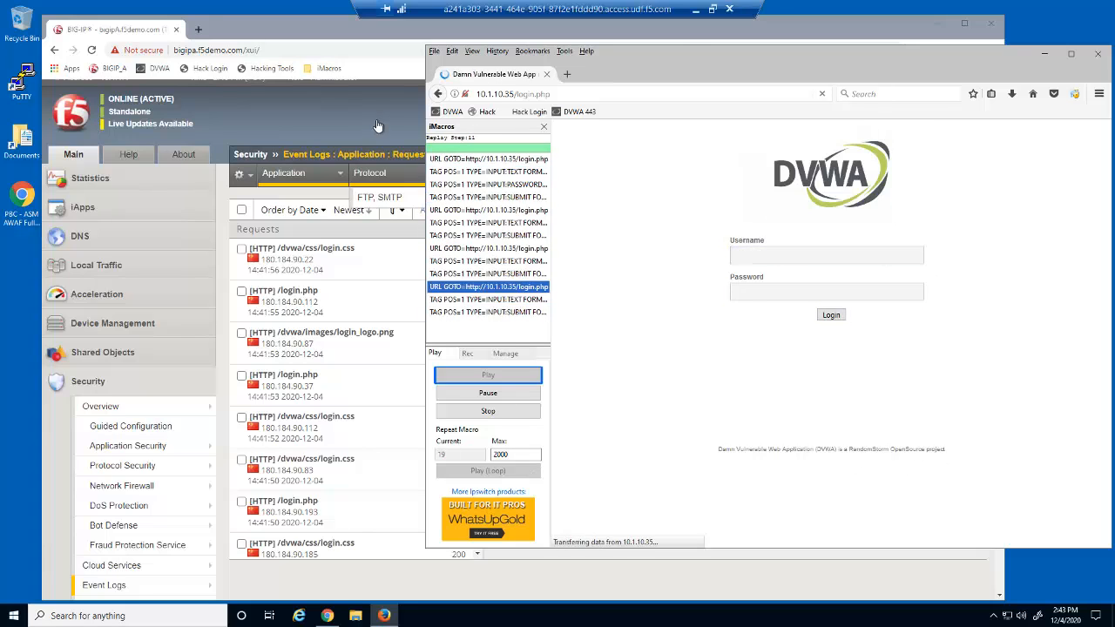
- Filter the request log to North Korea with violation rating 5 and open the newest login request
{"action": "left_click", "coordinate": [301, 173]}
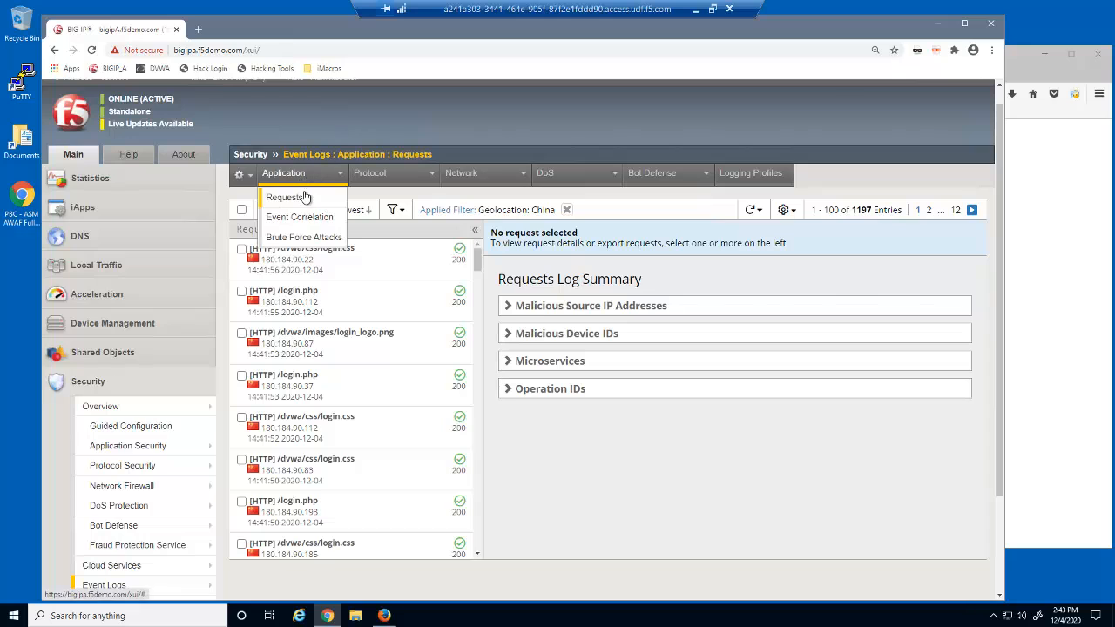
{"action": "left_click", "coordinate": [287, 196]}
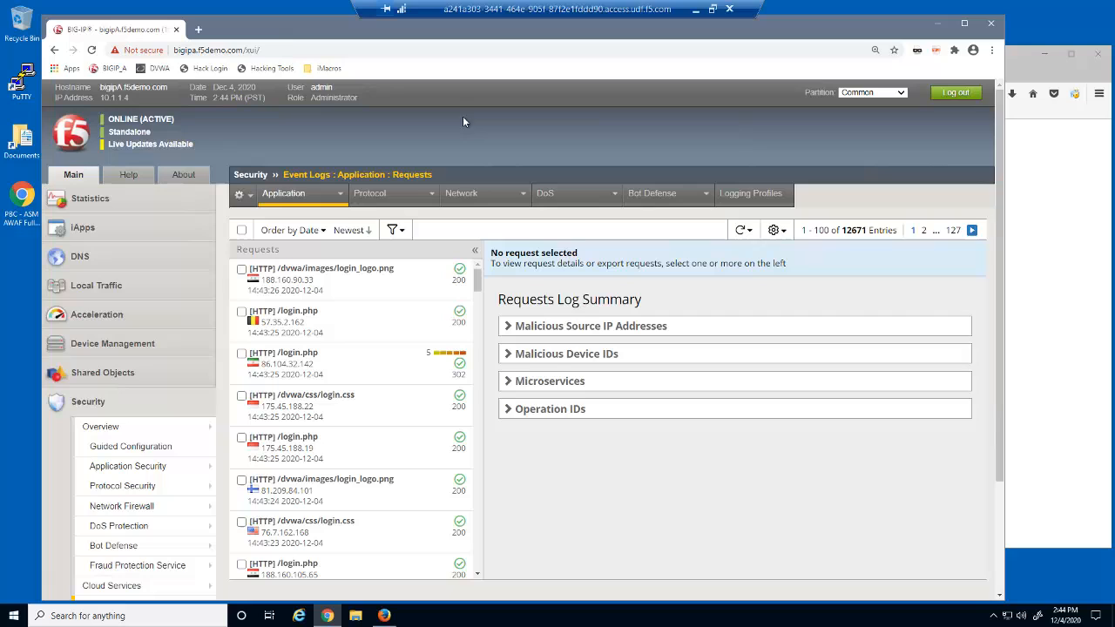
{"action": "scroll", "scroll_direction": "down", "scroll_amount": 3}
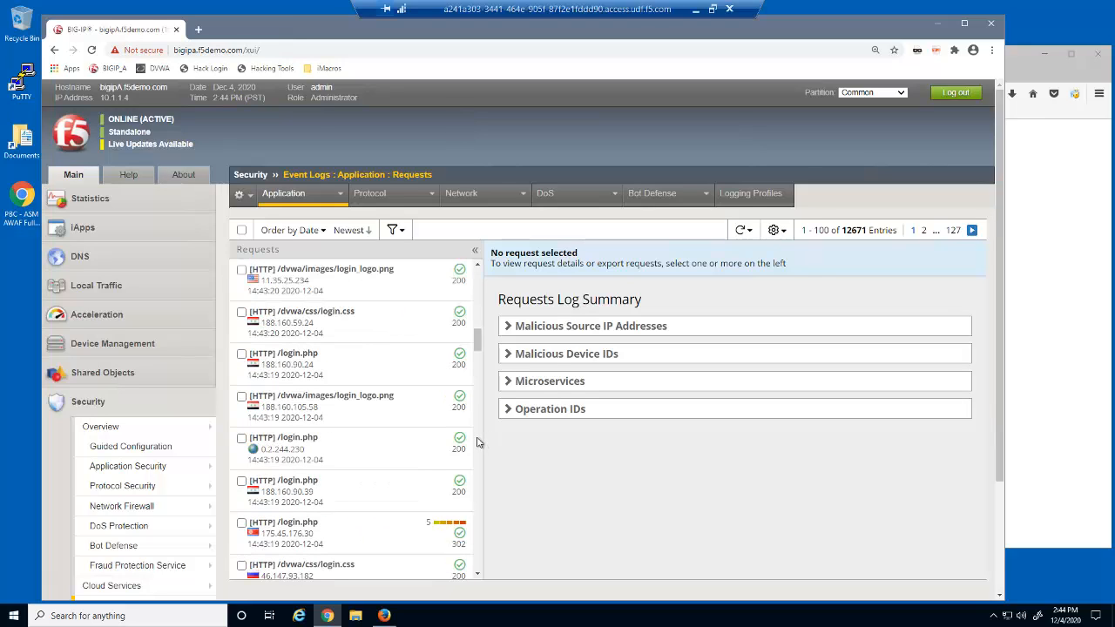
{"action": "mouse_move", "coordinate": [329, 531]}
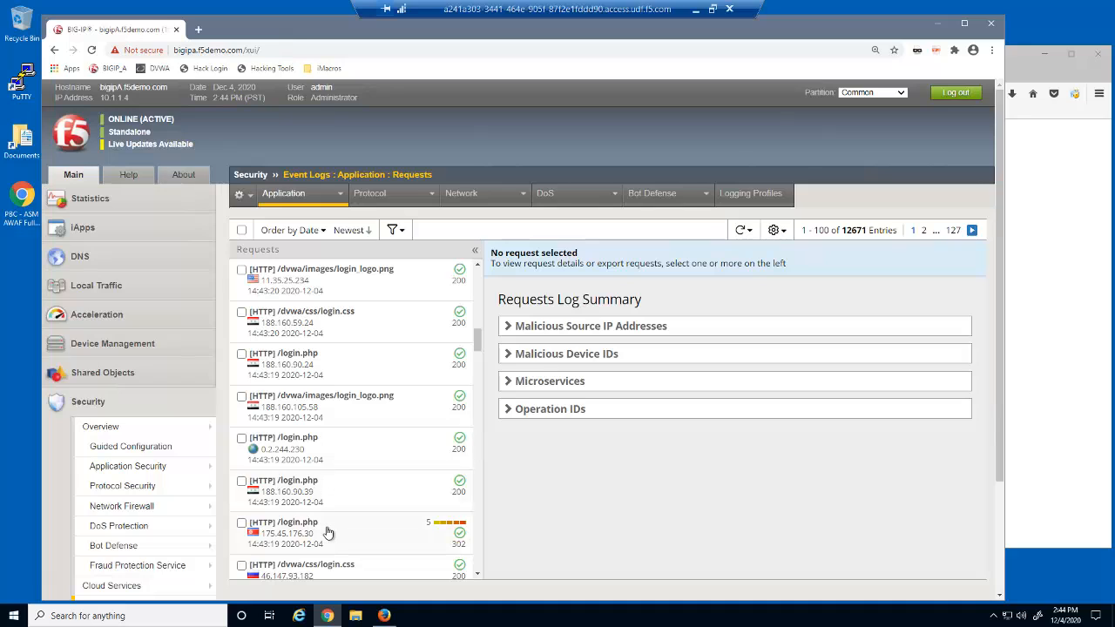
{"action": "left_click", "coordinate": [296, 533]}
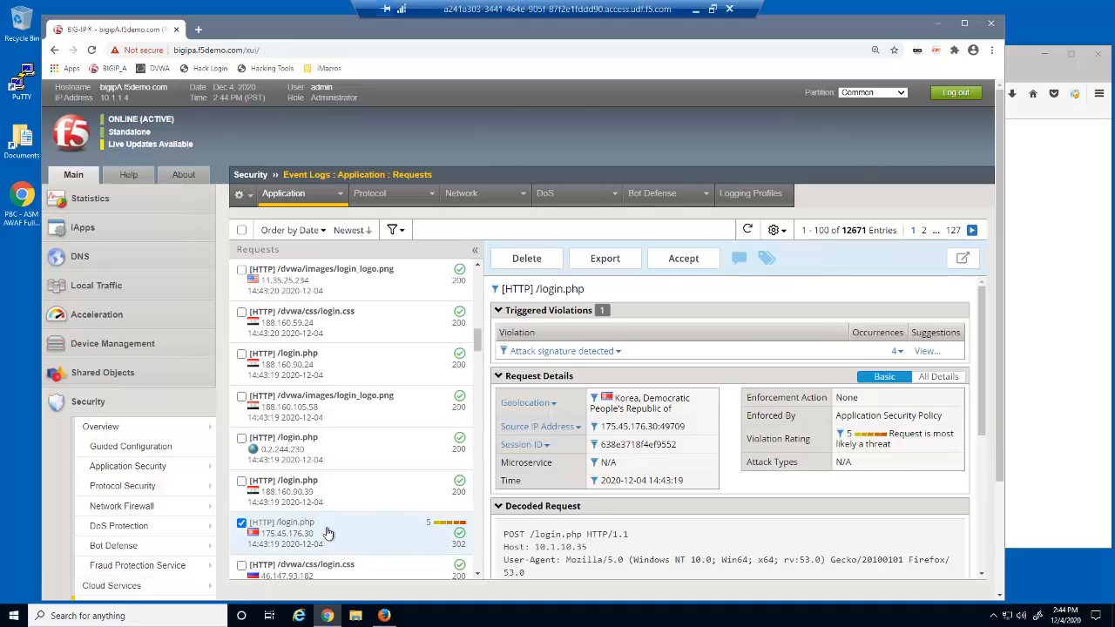
{"action": "mouse_move", "coordinate": [586, 406]}
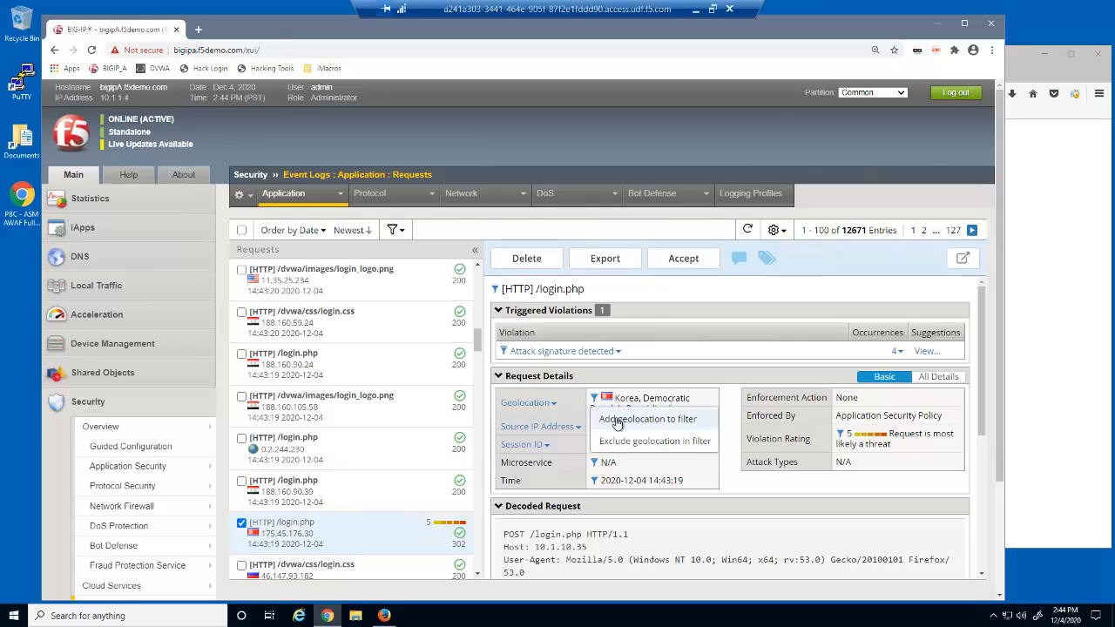
{"action": "left_click", "coordinate": [647, 419]}
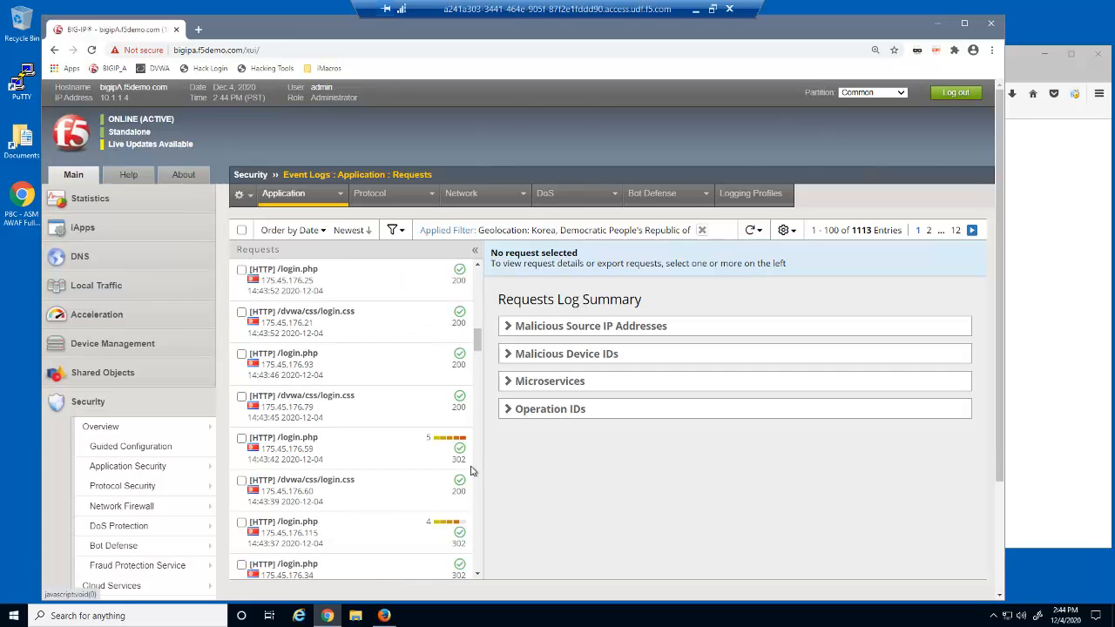
{"action": "left_click", "coordinate": [348, 447]}
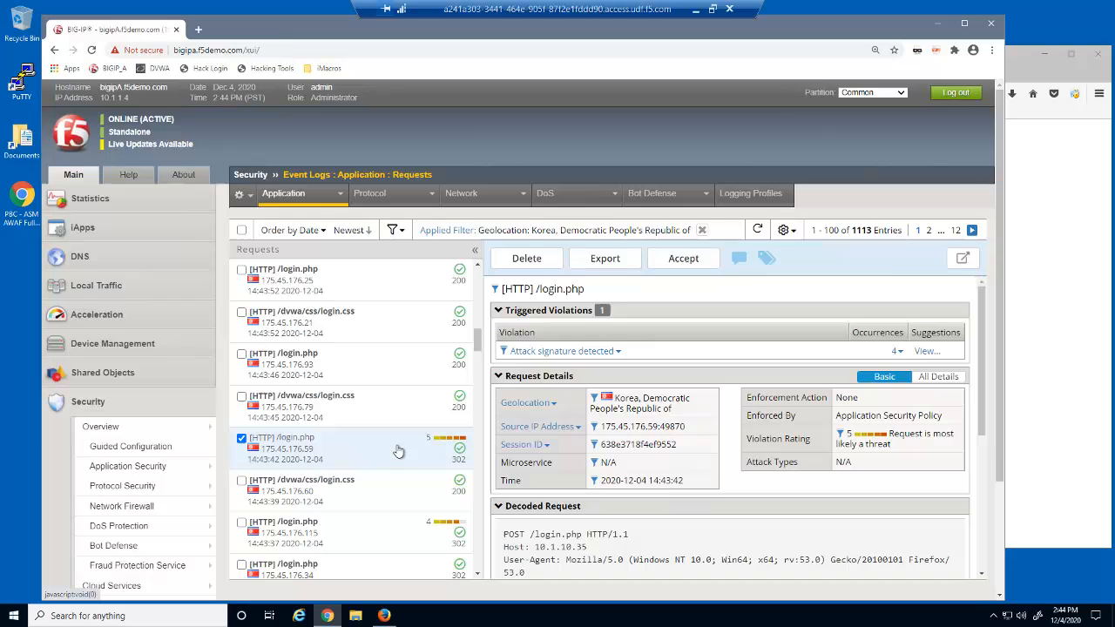
{"action": "mouse_move", "coordinate": [838, 440]}
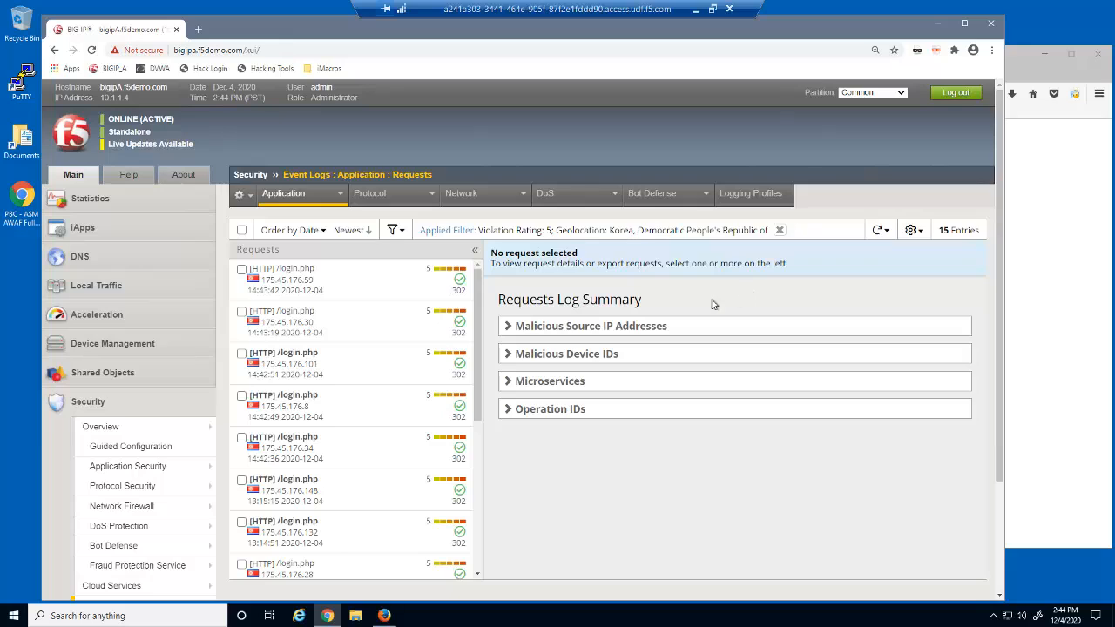
{"action": "mouse_move", "coordinate": [456, 230]}
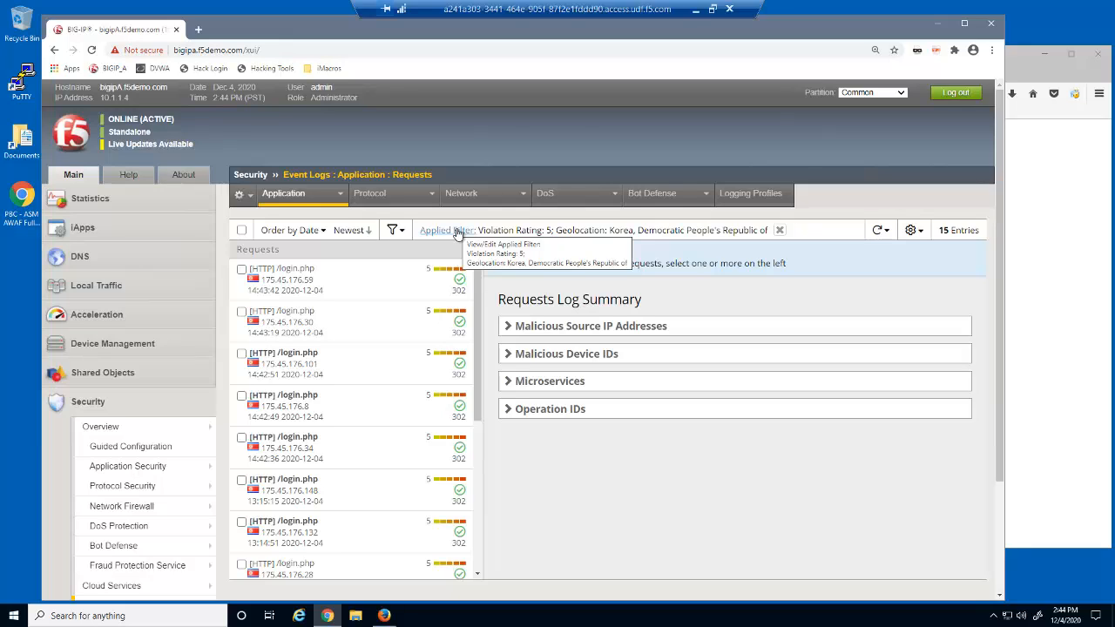
{"action": "mouse_move", "coordinate": [441, 260]}
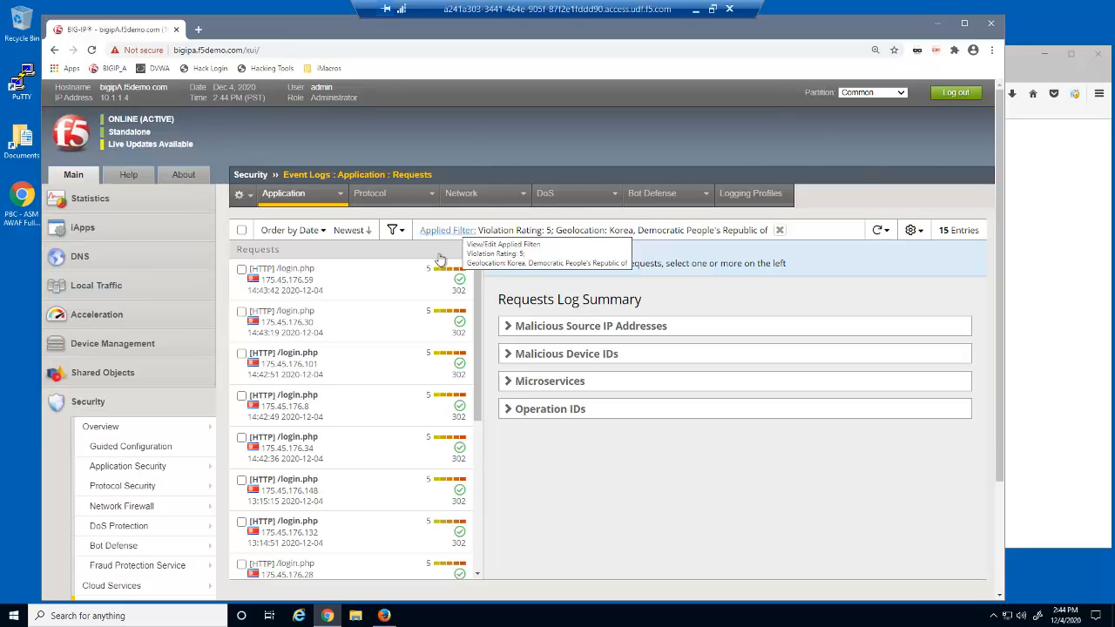
{"action": "left_click", "coordinate": [304, 279]}
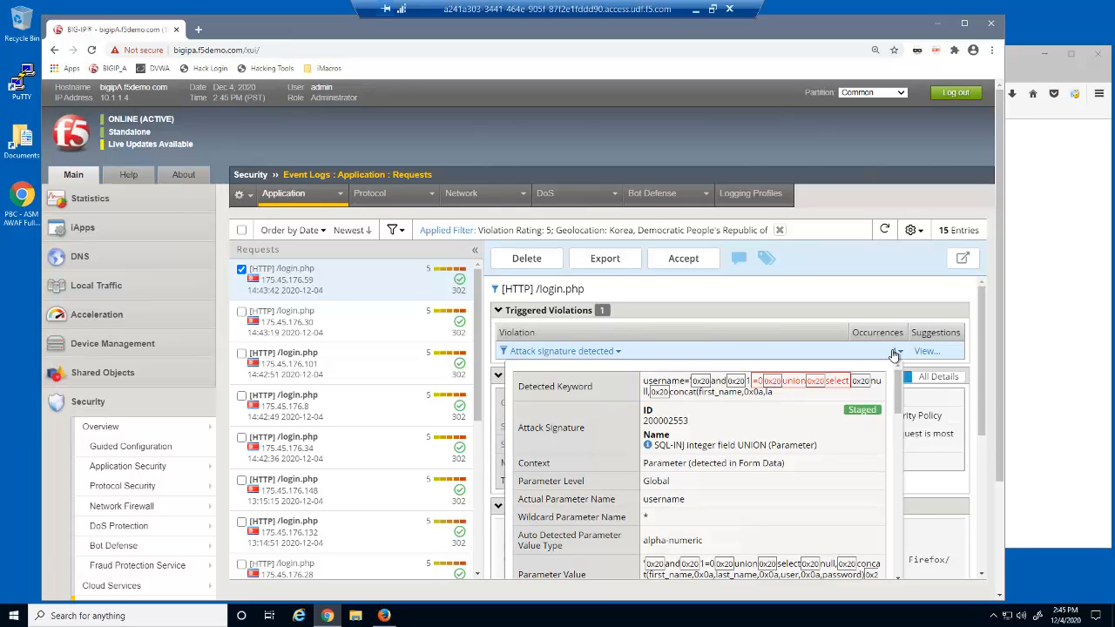
- Dismiss the signature popup and disallow North Korea's geolocation from Request Details
{"action": "left_click", "coordinate": [884, 375]}
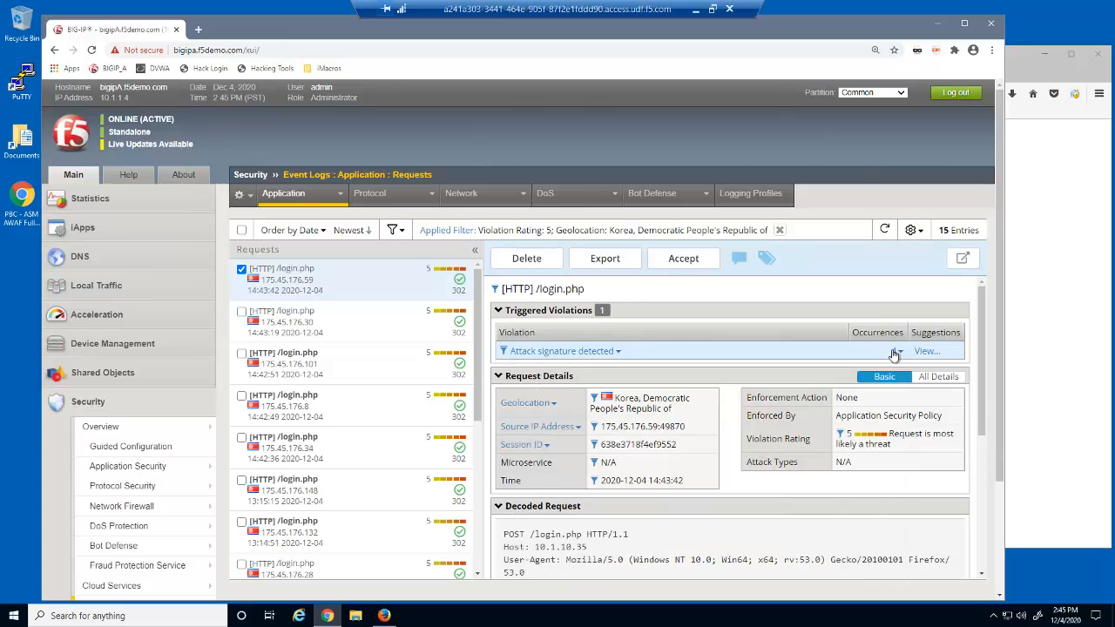
{"action": "left_click", "coordinate": [528, 402]}
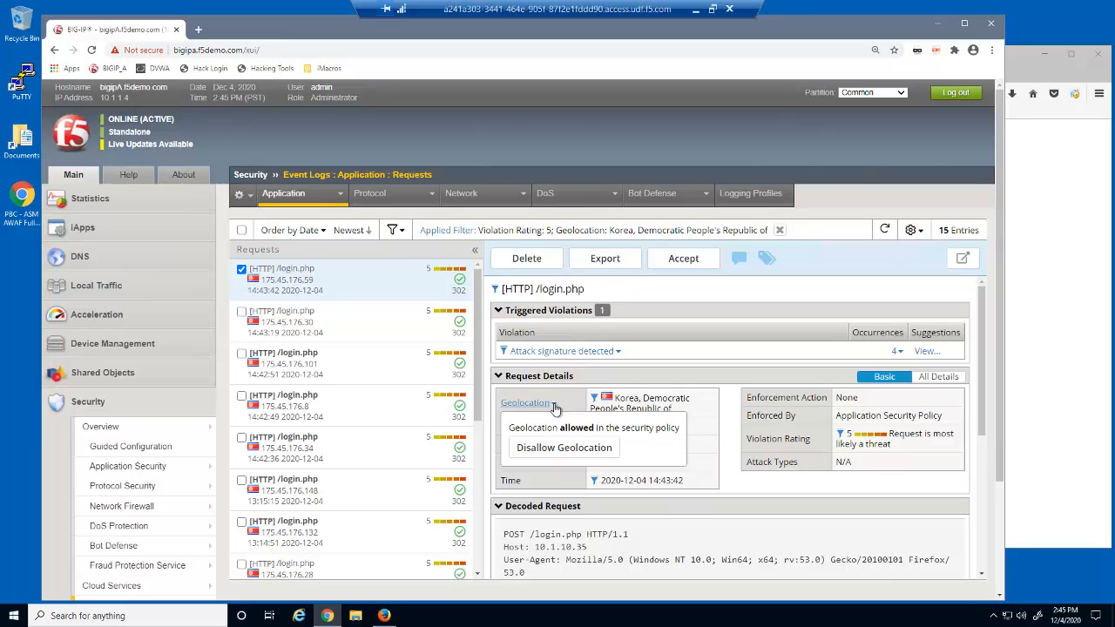
{"action": "left_click", "coordinate": [563, 447]}
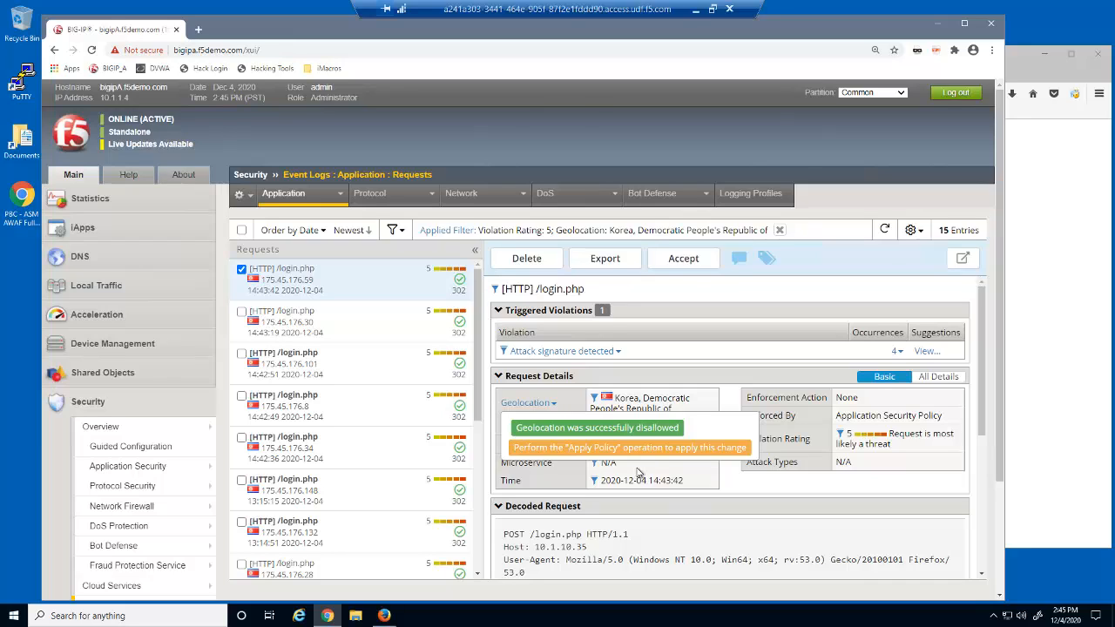
- Open Geolocation Enforcement in a new tab and apply the North Korea policy change
{"action": "left_click", "coordinate": [127, 465]}
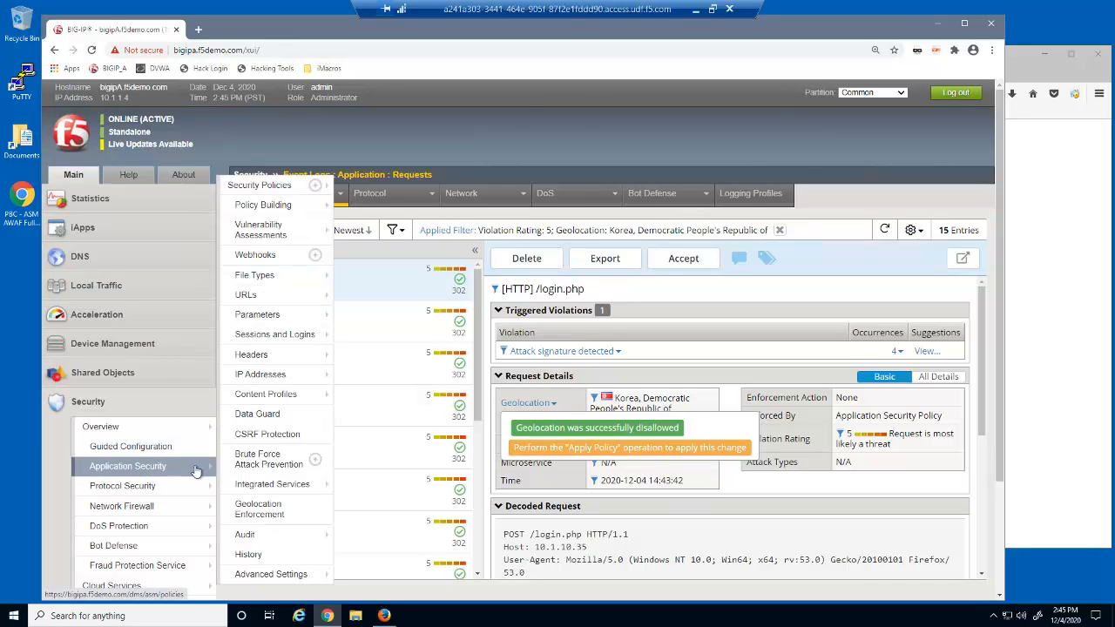
{"action": "right_click", "coordinate": [258, 508]}
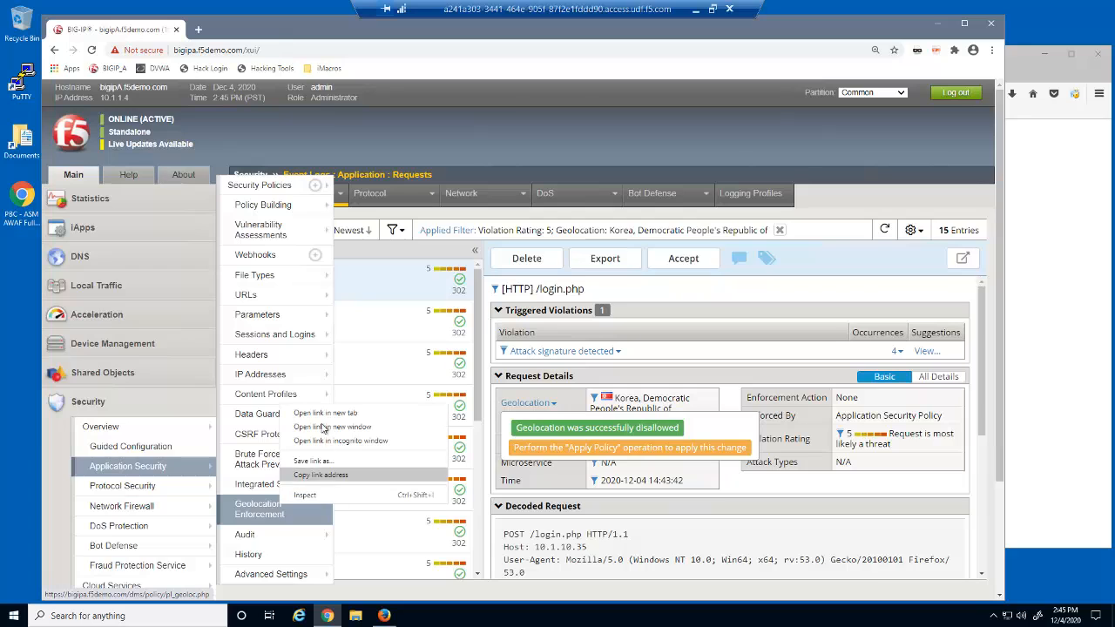
{"action": "left_click", "coordinate": [331, 427]}
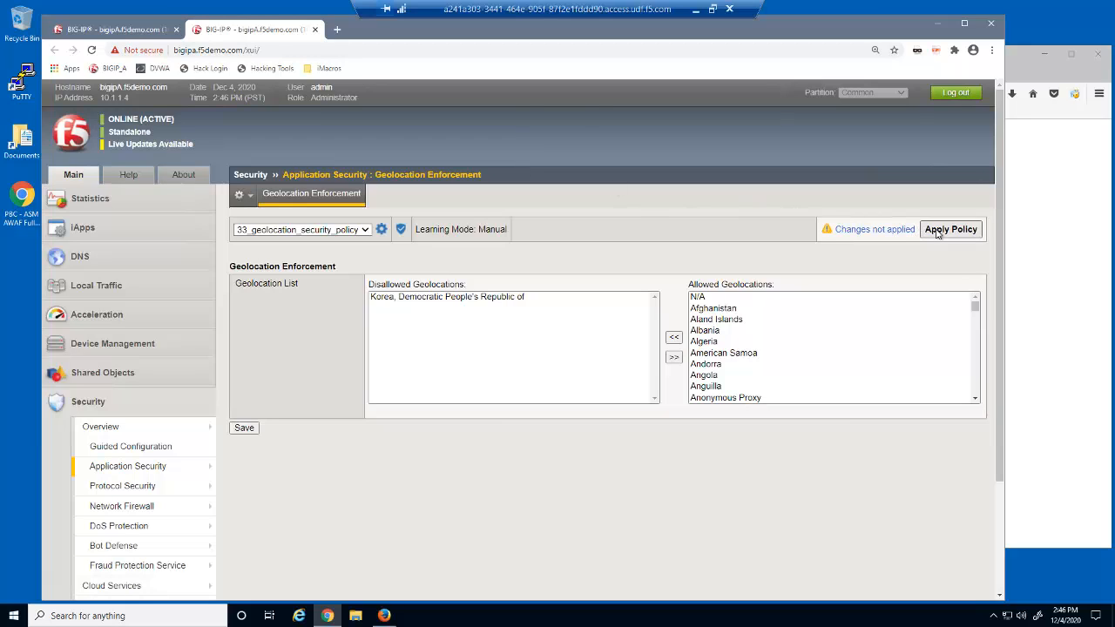
{"action": "left_click", "coordinate": [950, 229]}
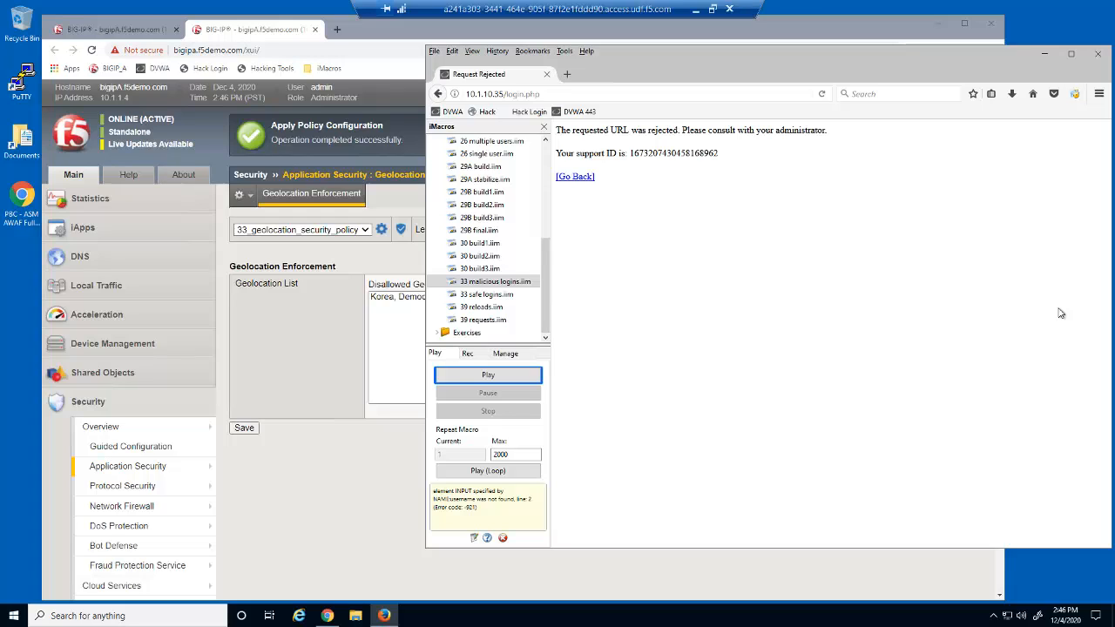
- Loop the 33 safe logins macro in iMacros
{"action": "left_click", "coordinate": [486, 295]}
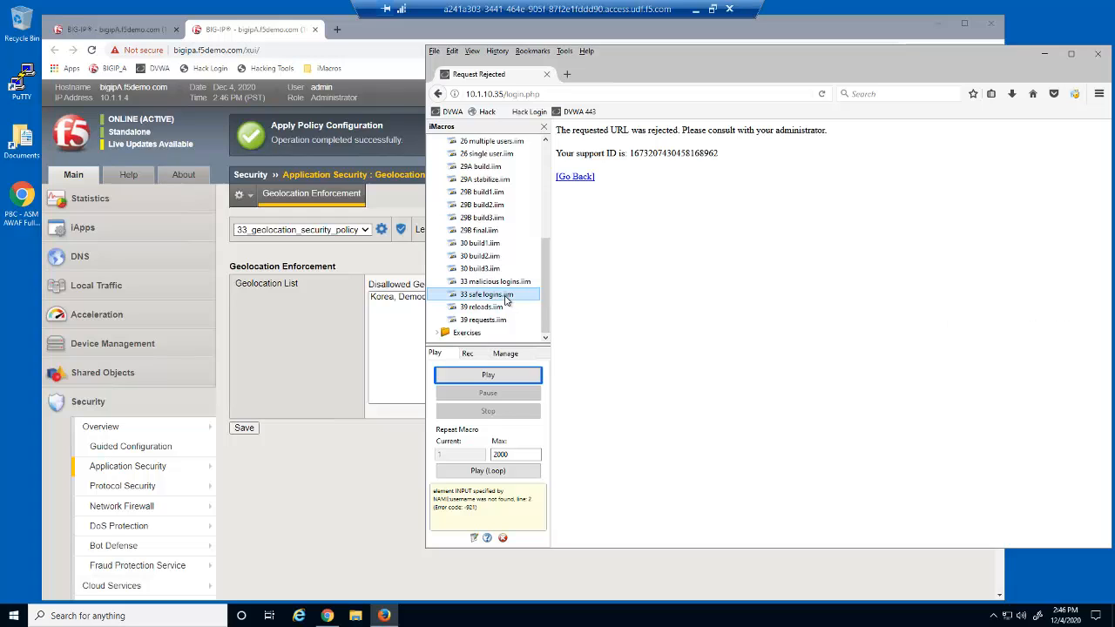
{"action": "left_click", "coordinate": [487, 374]}
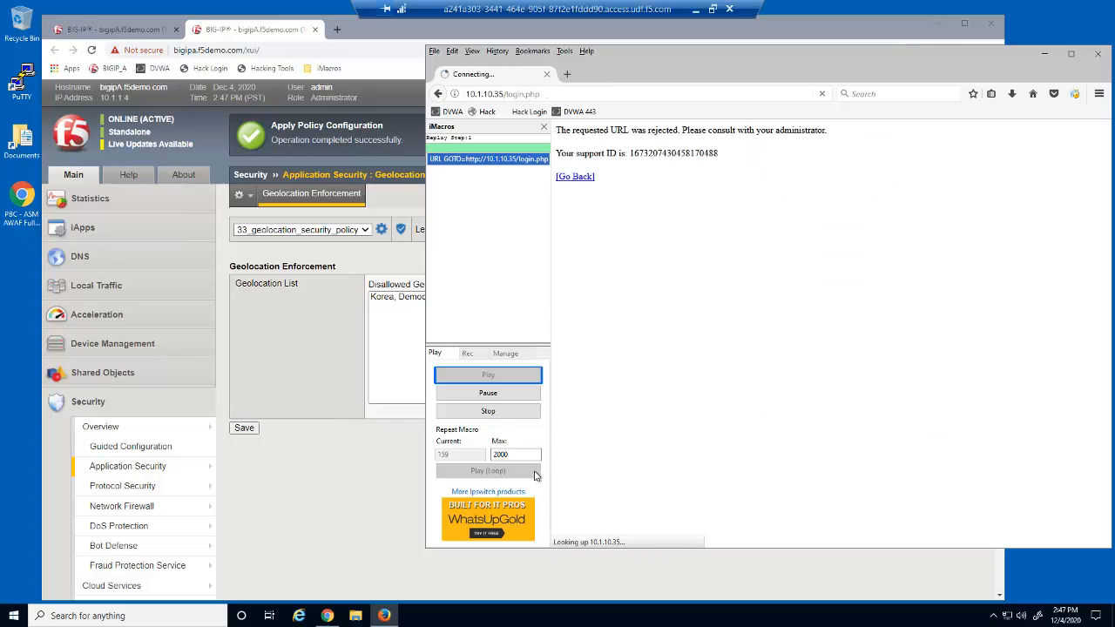
{"action": "left_click", "coordinate": [113, 29]}
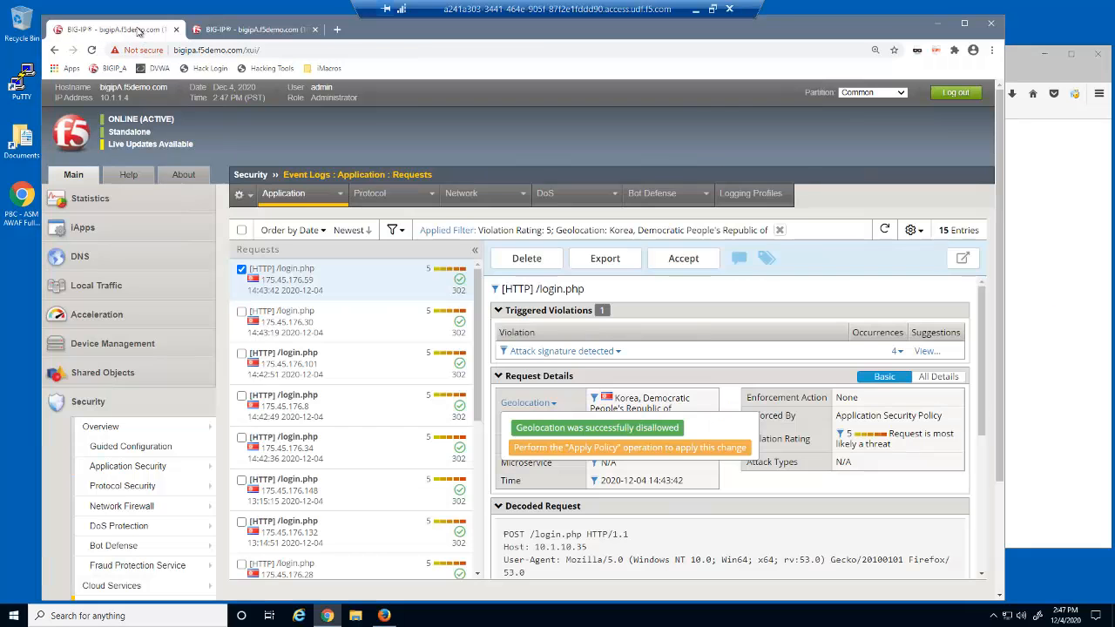
- Reload the request log, filter Request Status to Blocked, and open a blocked North Korean request
{"action": "left_click", "coordinate": [302, 193]}
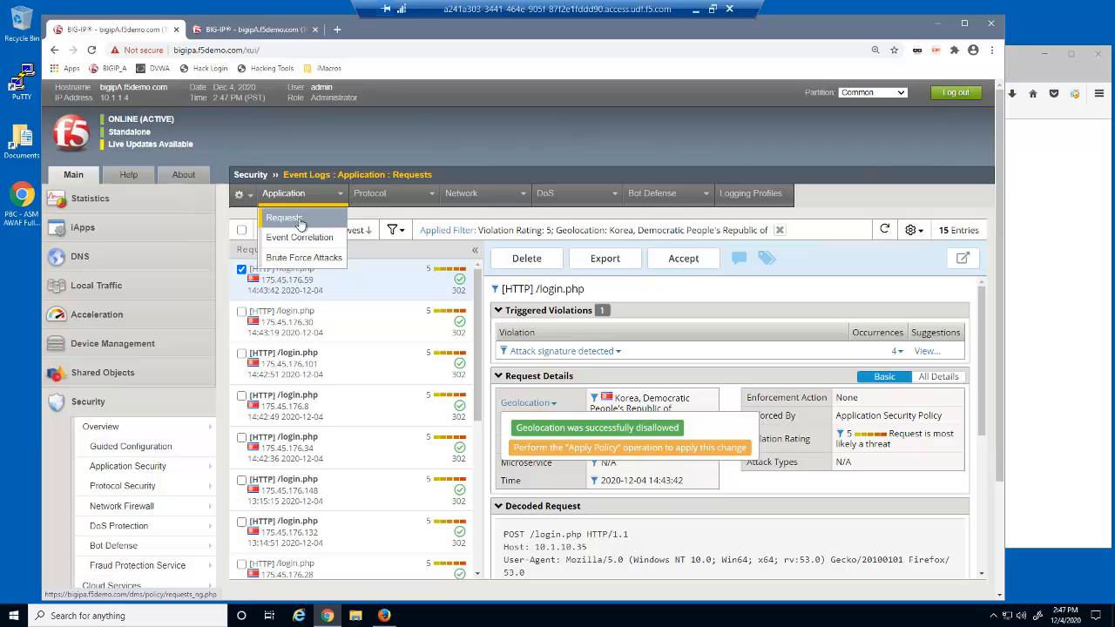
{"action": "left_click", "coordinate": [284, 217]}
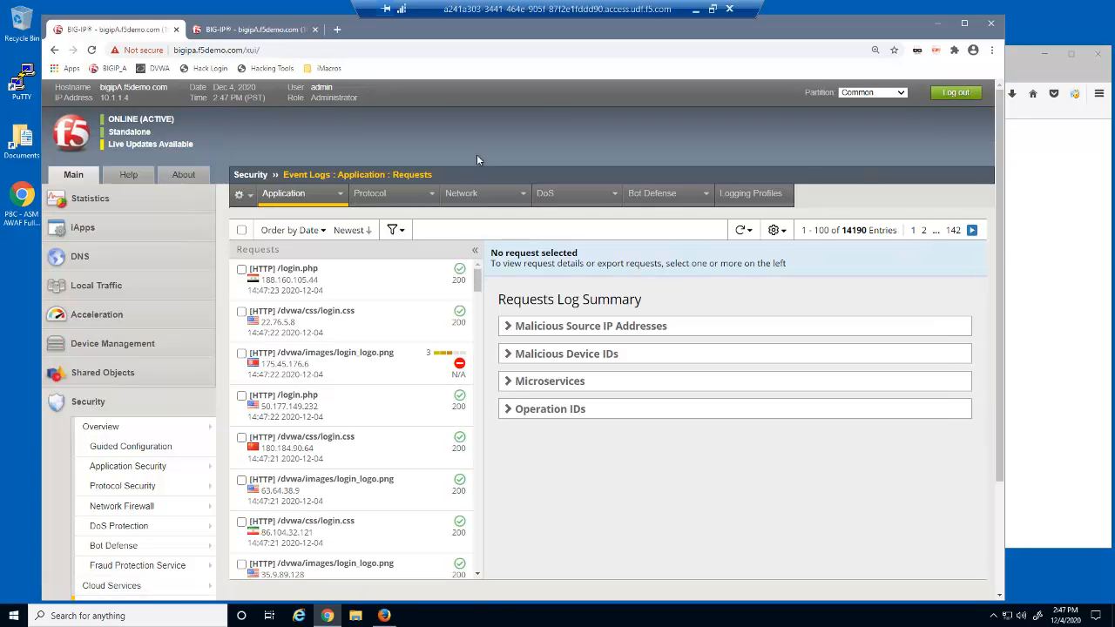
{"action": "left_click", "coordinate": [393, 192]}
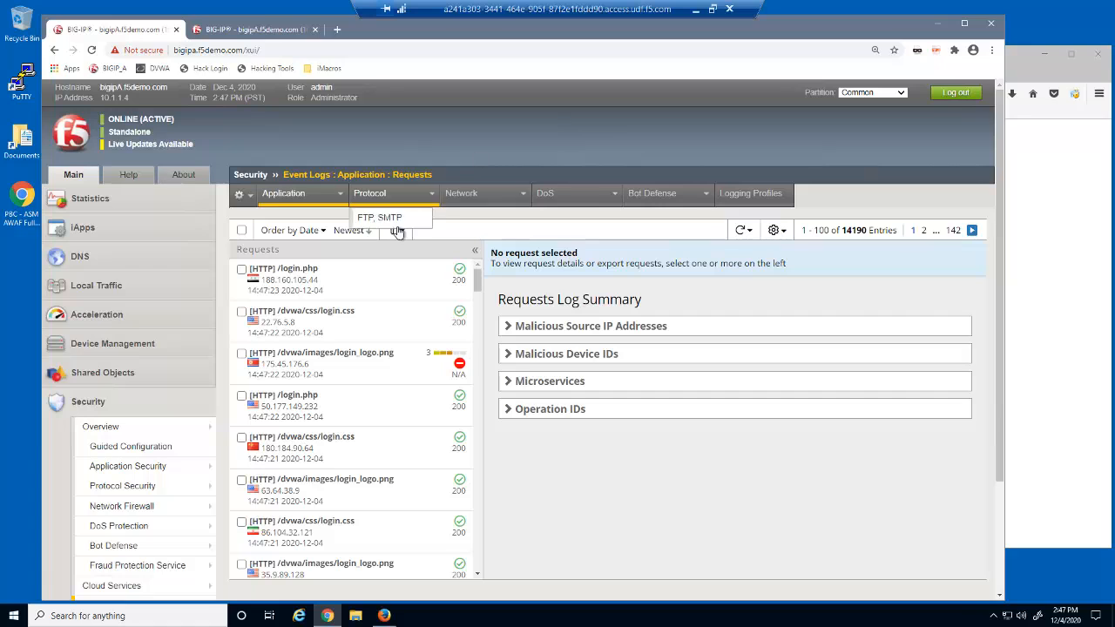
{"action": "left_click", "coordinate": [393, 229]}
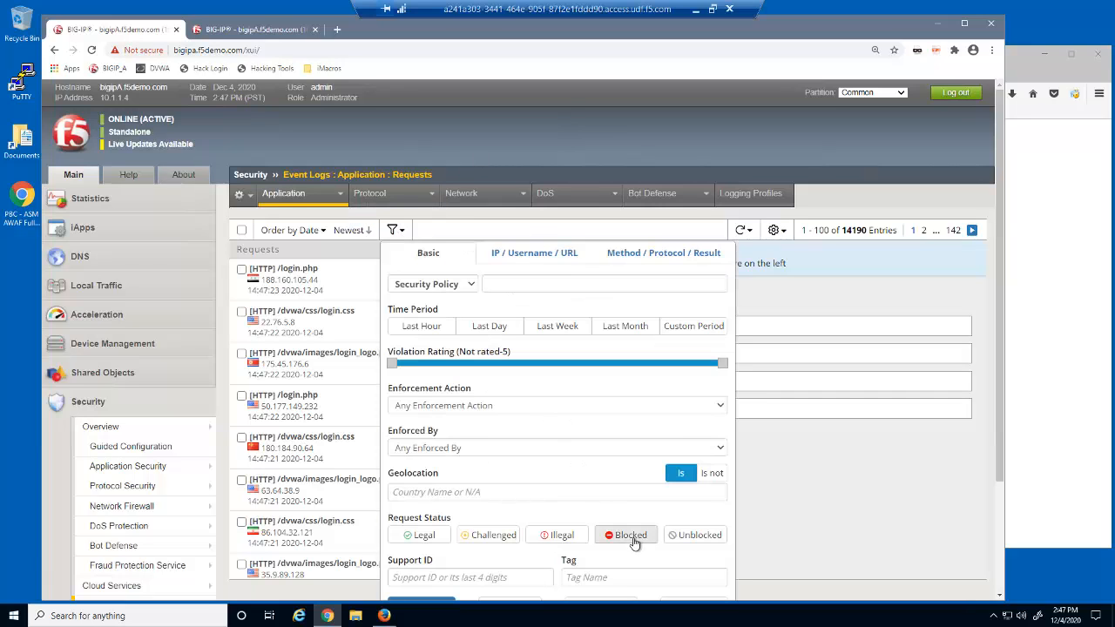
{"action": "scroll", "scroll_direction": "down", "scroll_amount": 3}
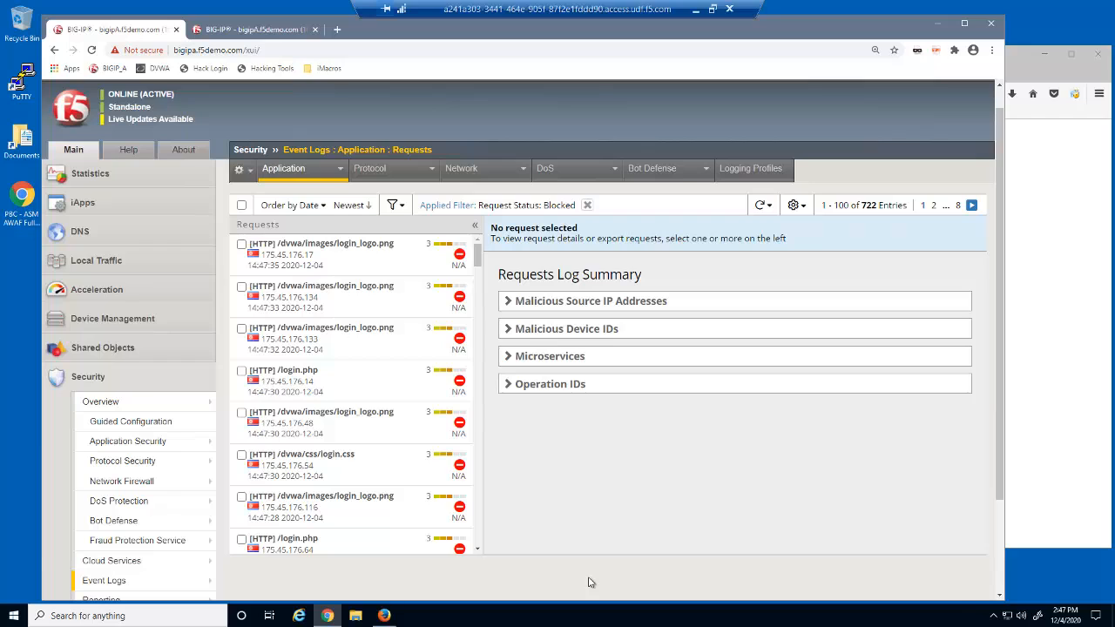
{"action": "mouse_move", "coordinate": [349, 347]}
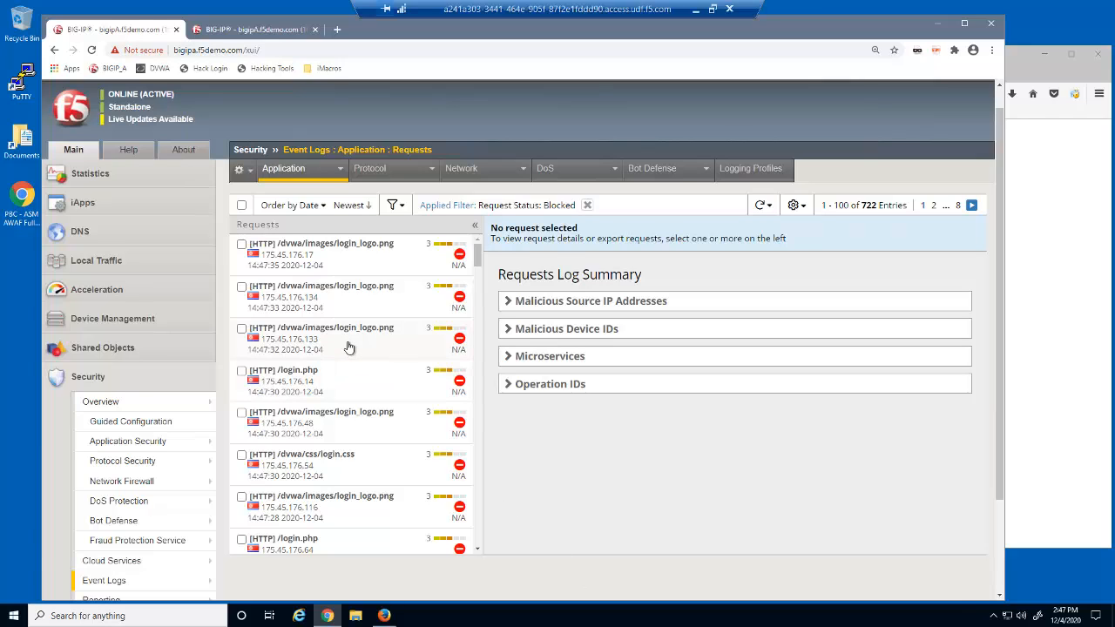
{"action": "left_click", "coordinate": [320, 338]}
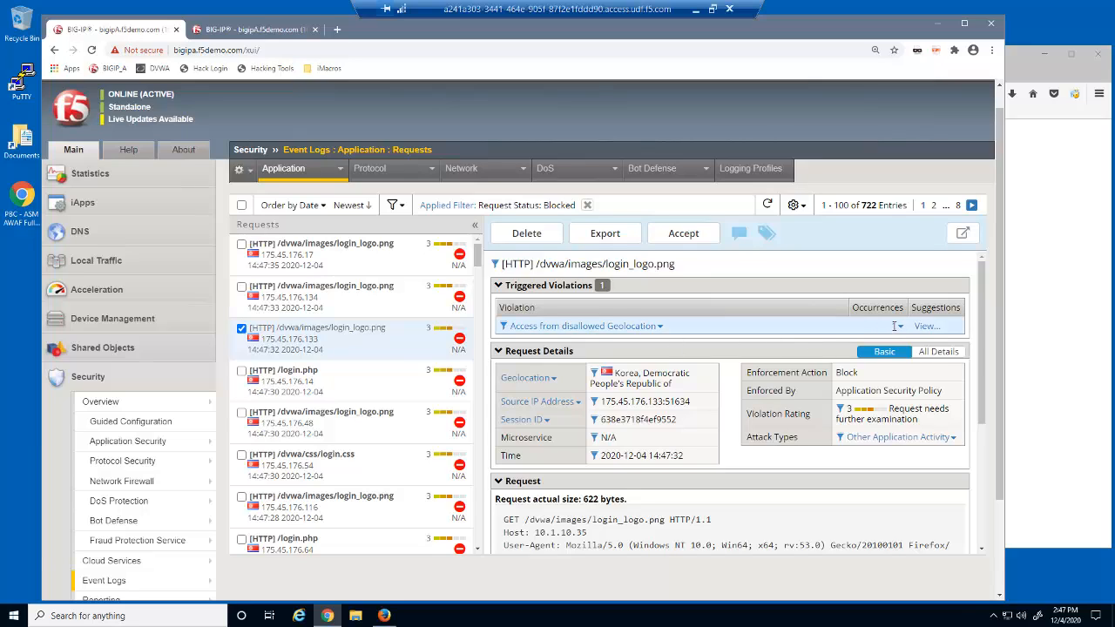
{"action": "left_click", "coordinate": [925, 326]}
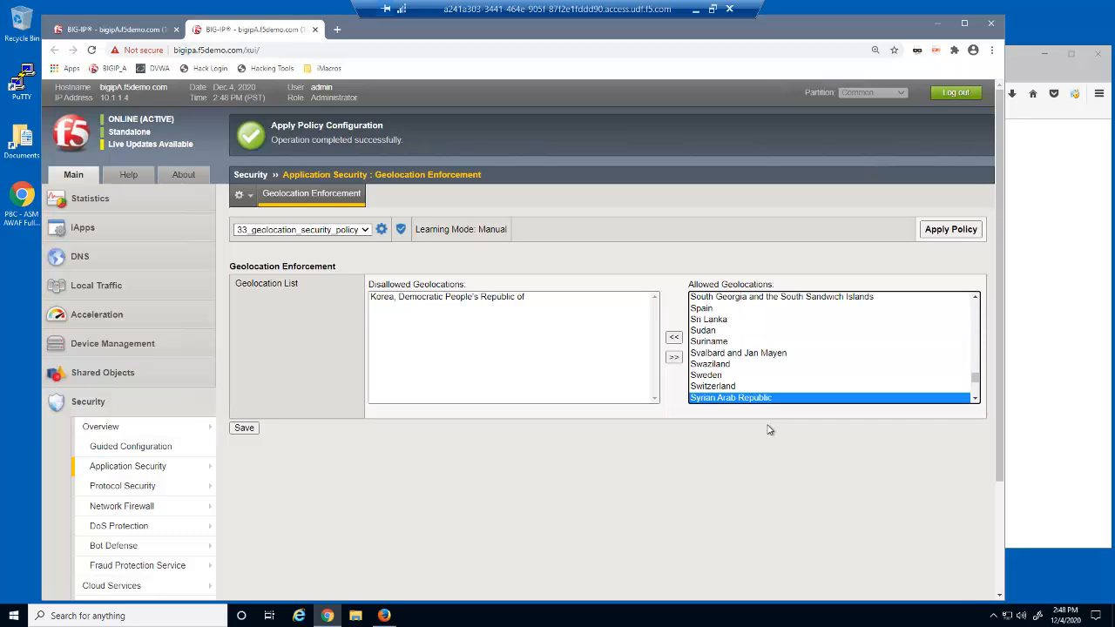
- Move Syrian Arab Republic to disallowed geolocations, save, and apply the policy
{"action": "left_click", "coordinate": [673, 337]}
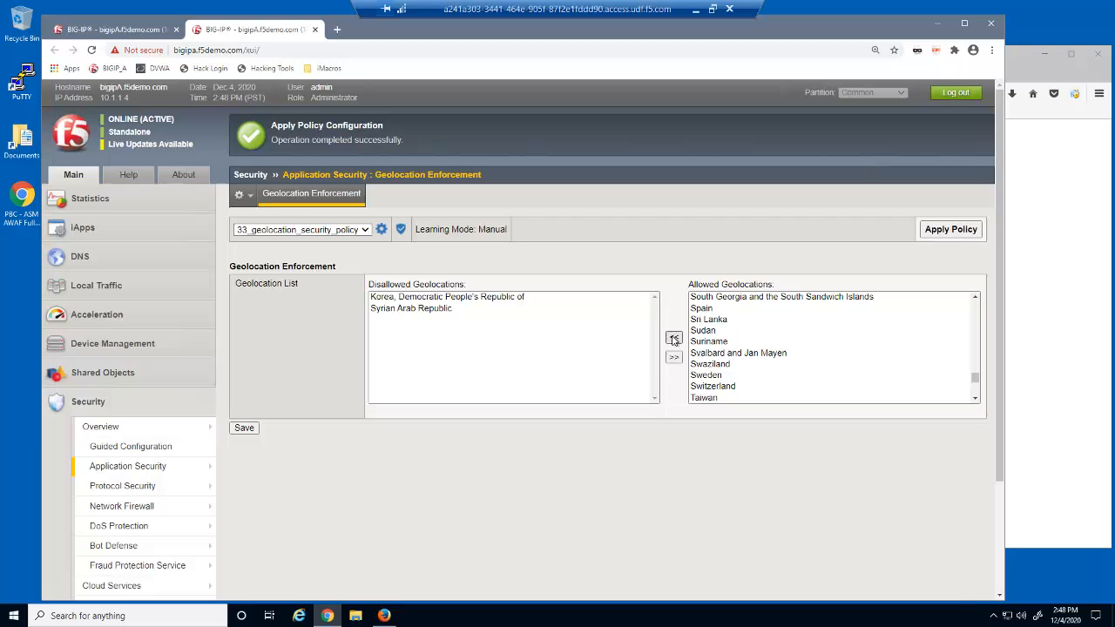
{"action": "left_click", "coordinate": [244, 427]}
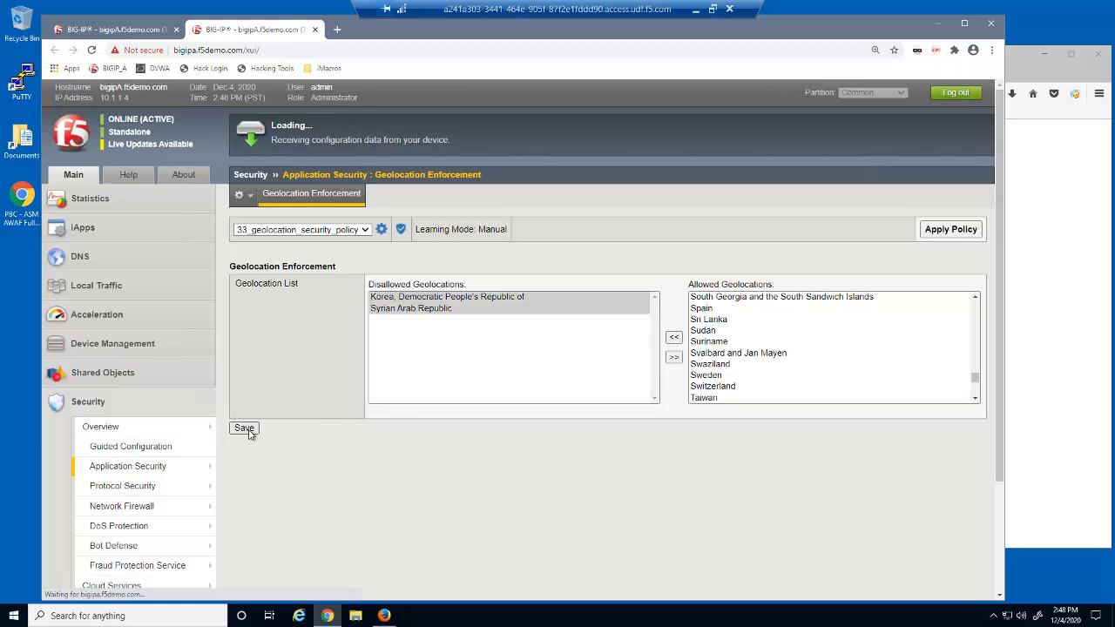
{"action": "left_click", "coordinate": [244, 427]}
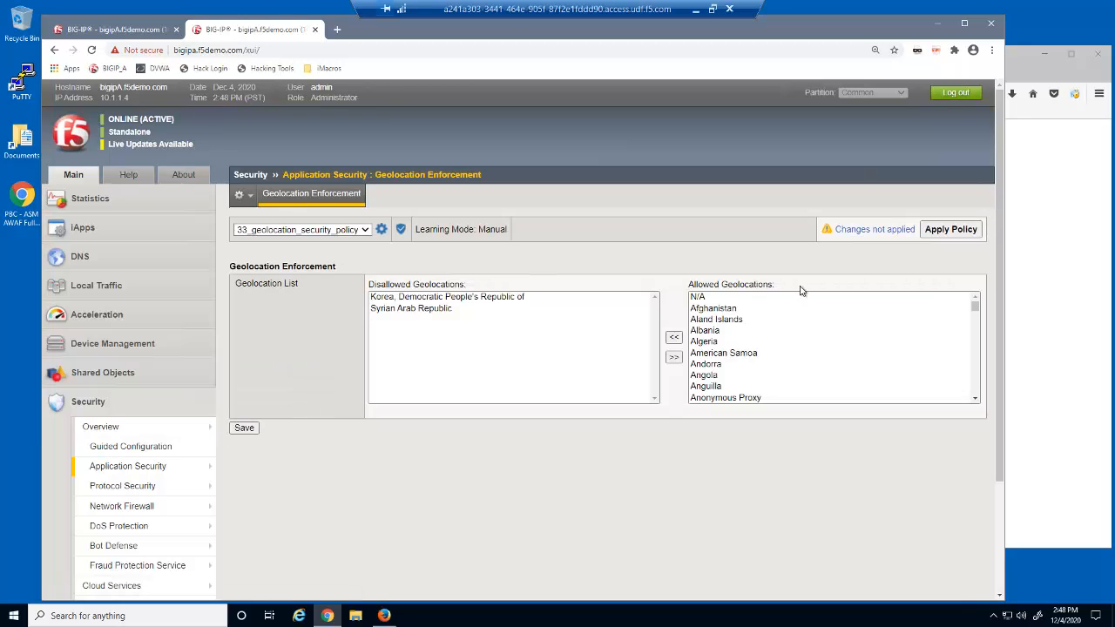
{"action": "left_click", "coordinate": [950, 229]}
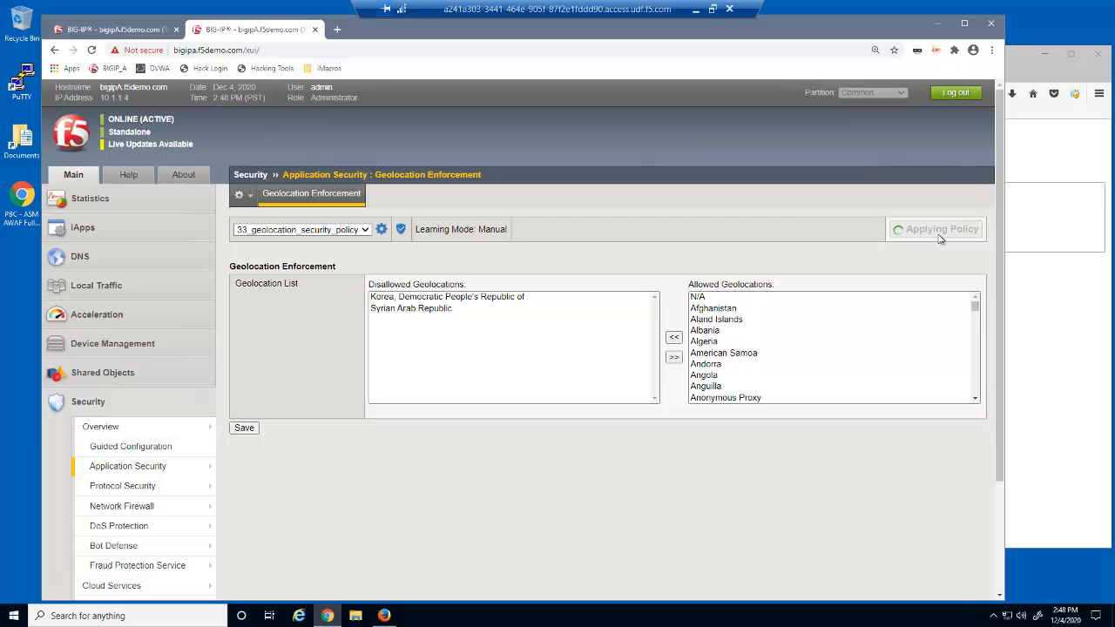
{"action": "left_click", "coordinate": [941, 229]}
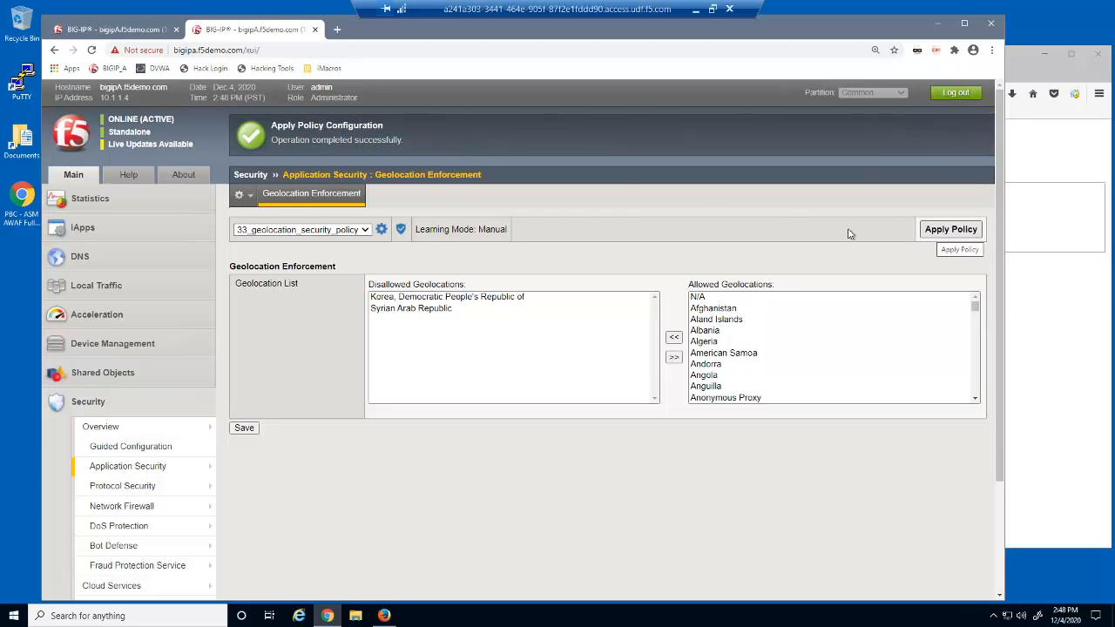
{"action": "left_click", "coordinate": [114, 29]}
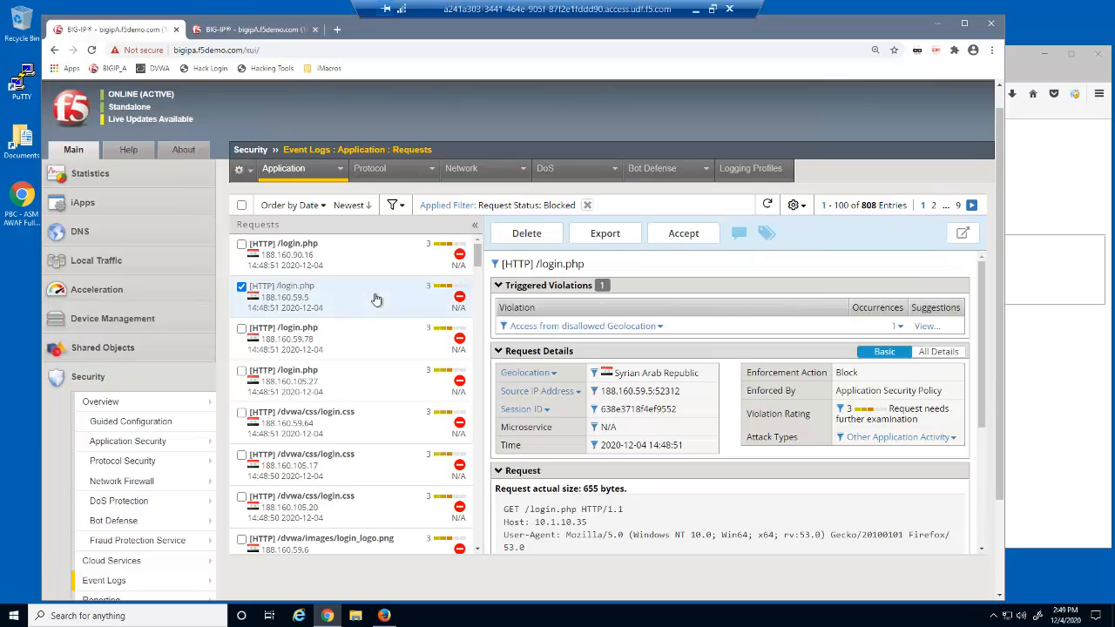
{"action": "mouse_move", "coordinate": [594, 375]}
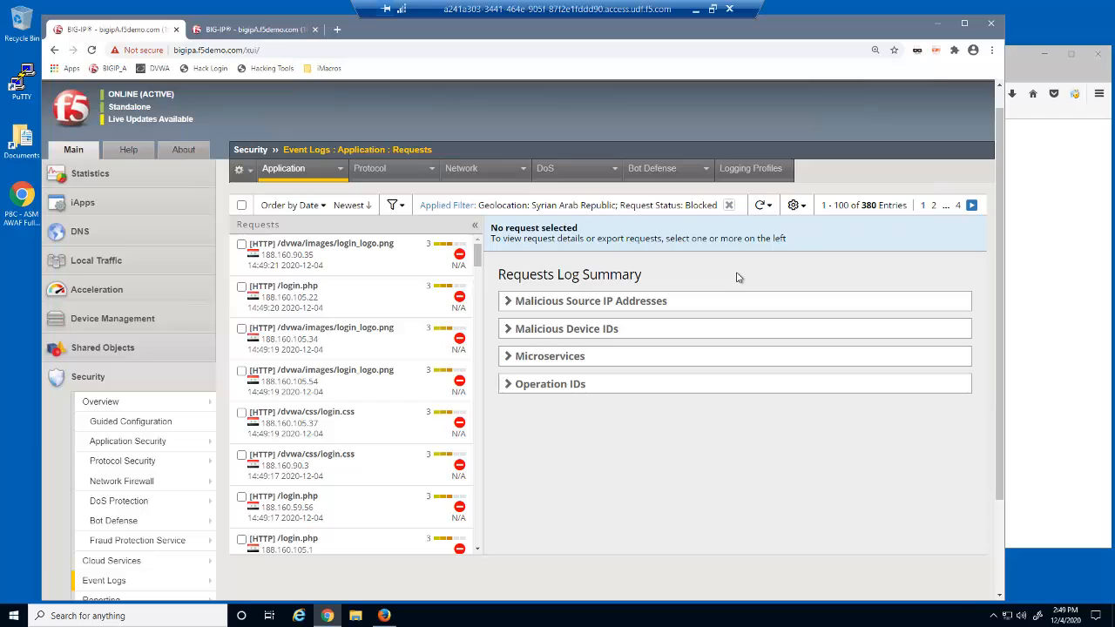
{"action": "mouse_move", "coordinate": [326, 152]}
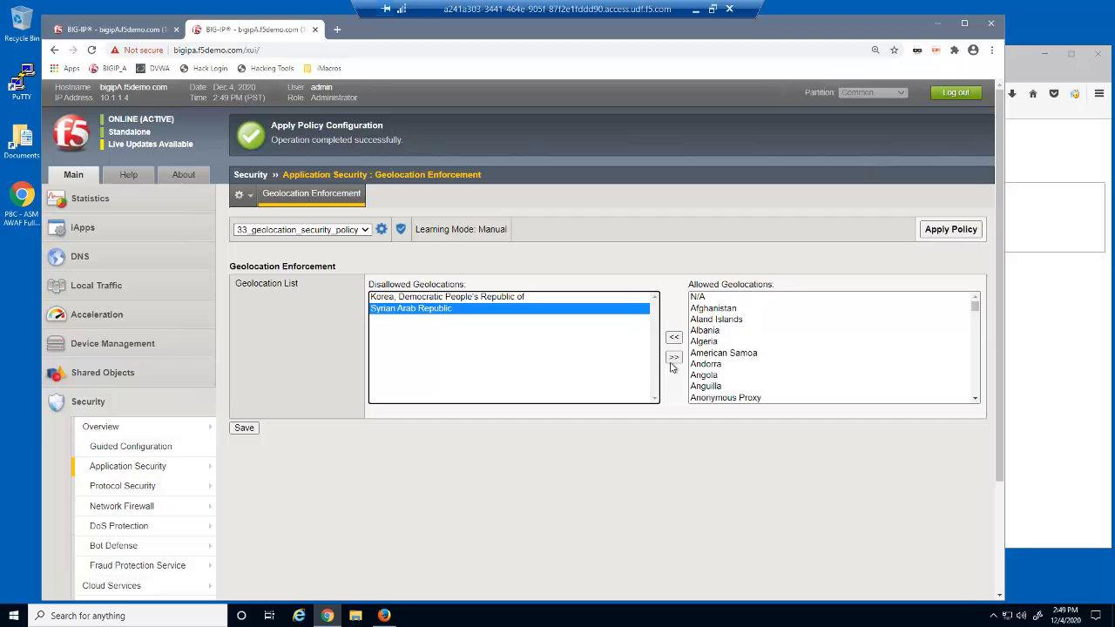
- Save the geolocation list with Syria allowed again and apply the security policy
{"action": "left_click", "coordinate": [673, 357]}
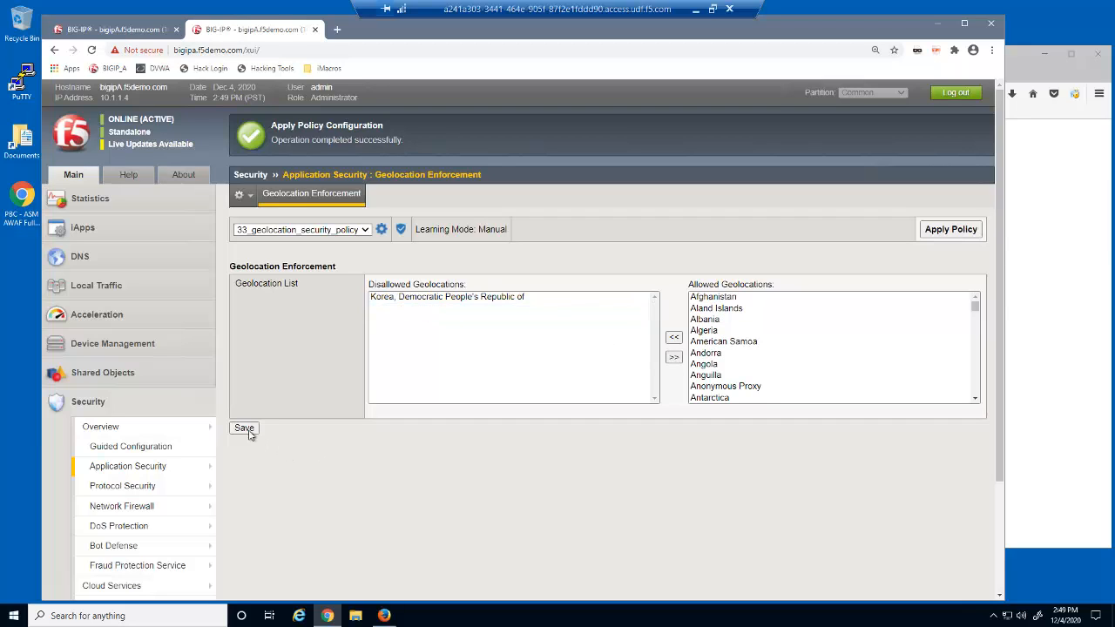
{"action": "left_click", "coordinate": [244, 428]}
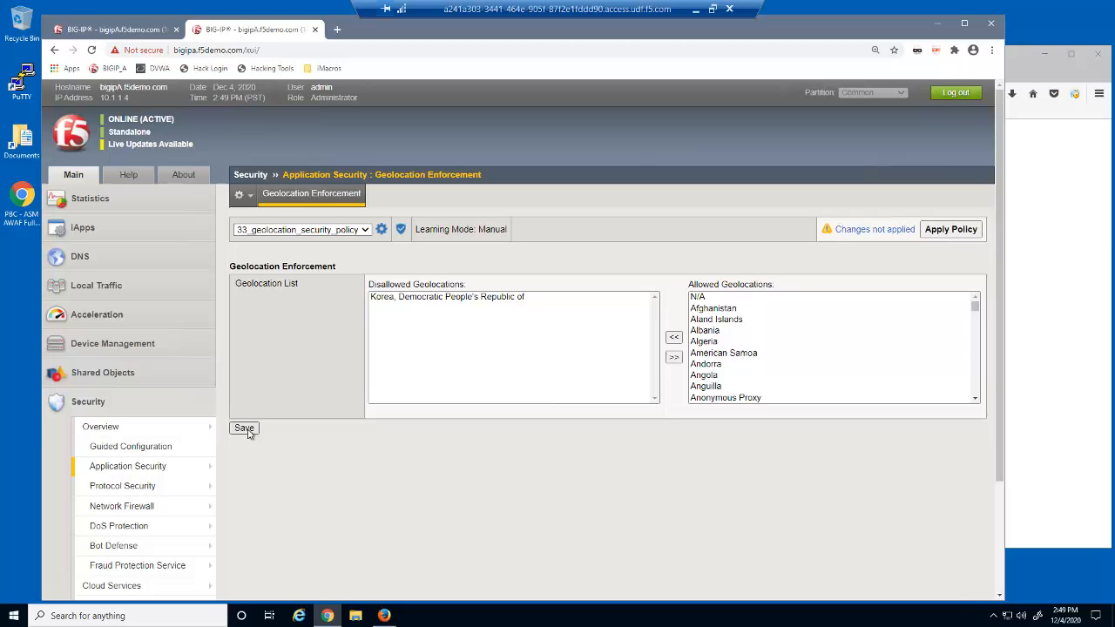
{"action": "left_click", "coordinate": [950, 229]}
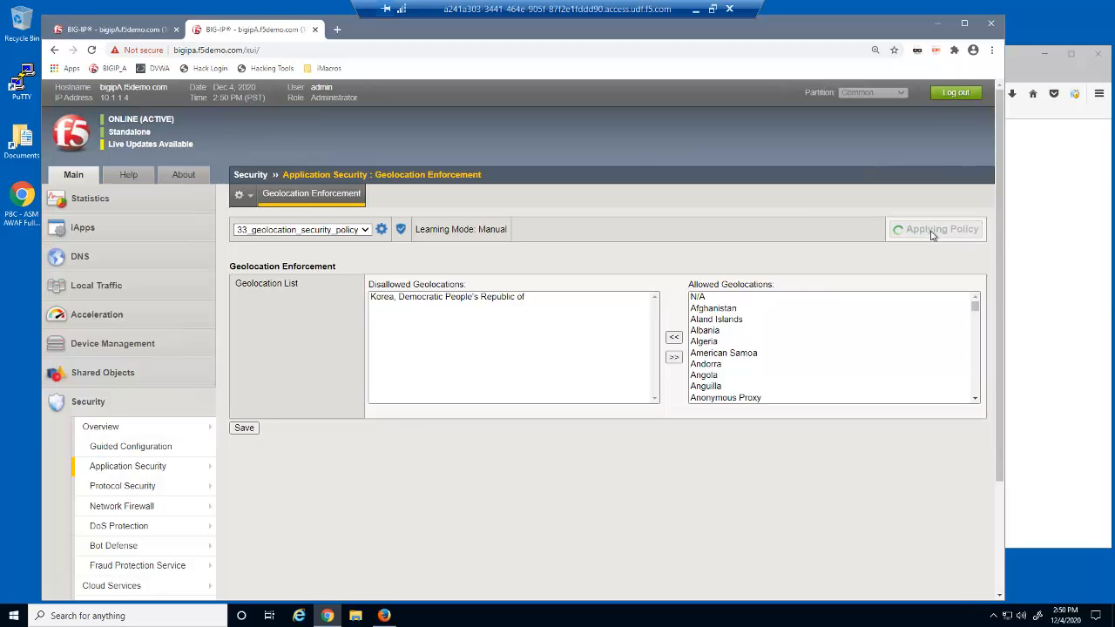
{"action": "left_click", "coordinate": [942, 229]}
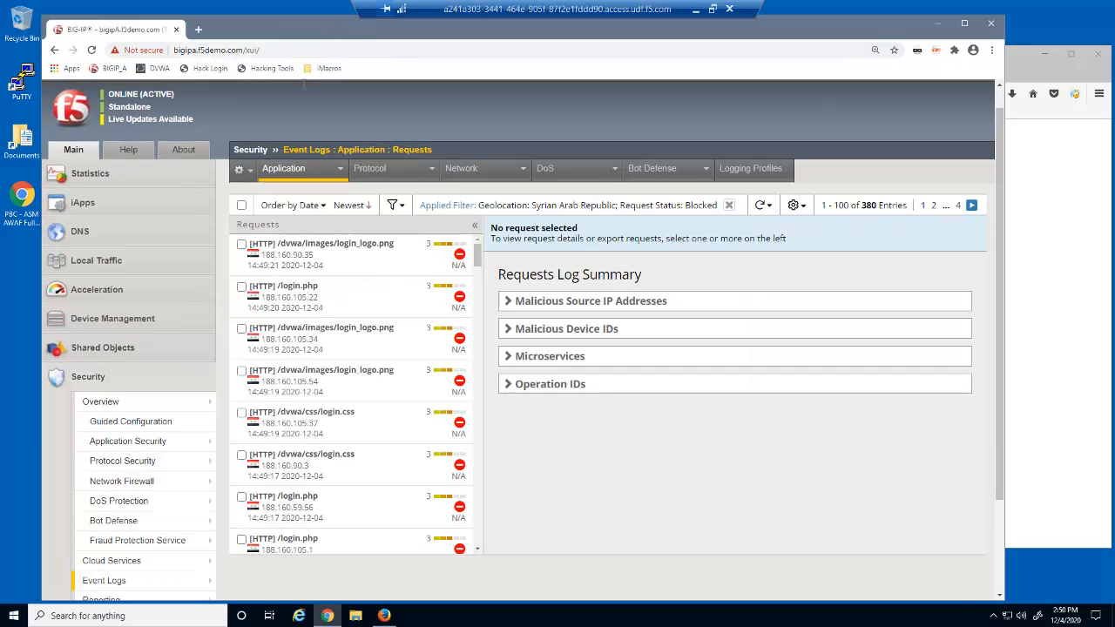
- Reload the request log unfiltered, confirm Syrian requests return 200, and go to Reporting Charts
{"action": "left_click", "coordinate": [302, 168]}
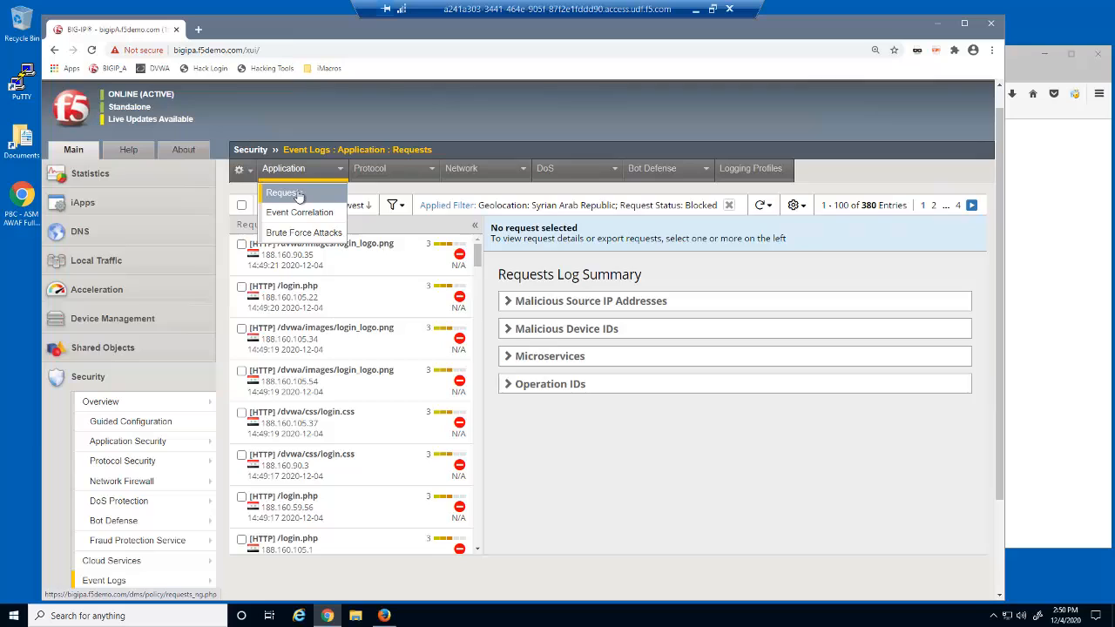
{"action": "left_click", "coordinate": [284, 192]}
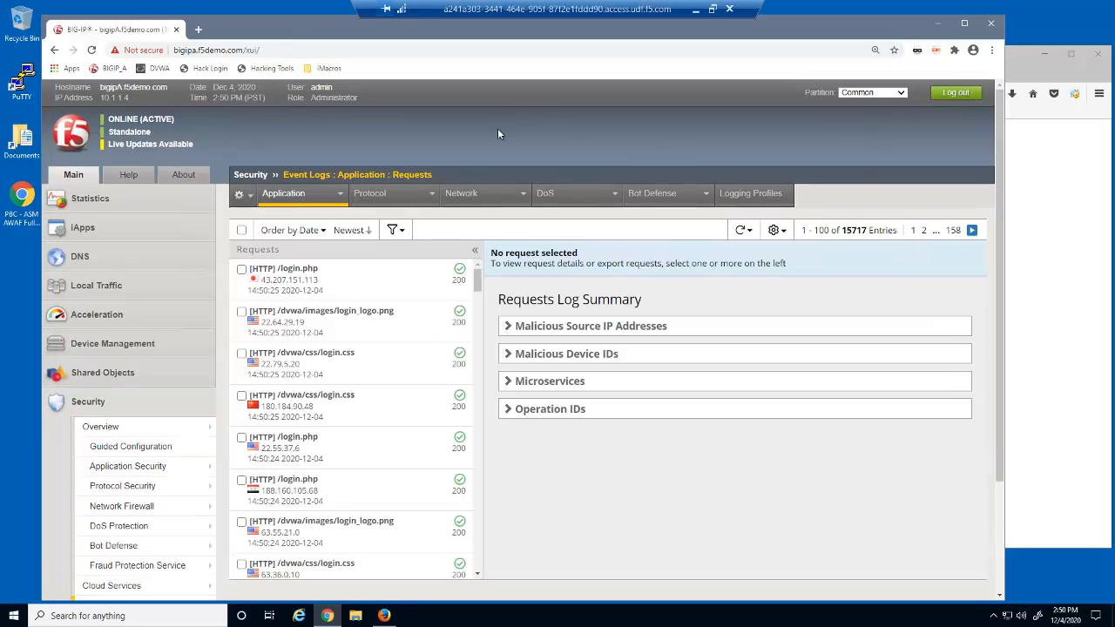
{"action": "mouse_move", "coordinate": [253, 491]}
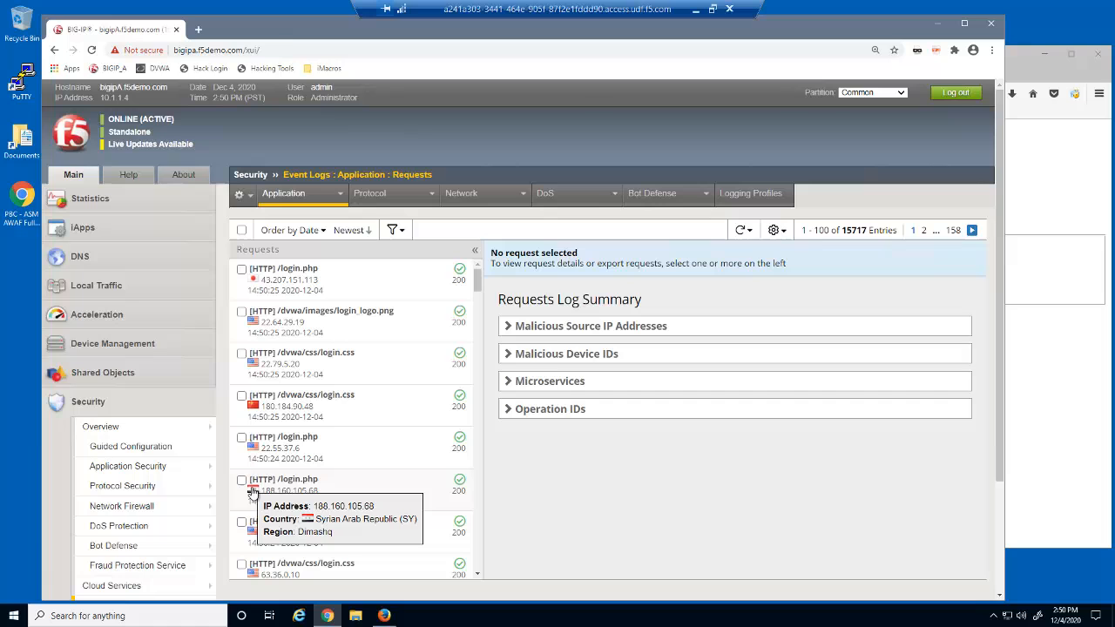
{"action": "mouse_move", "coordinate": [673, 470]}
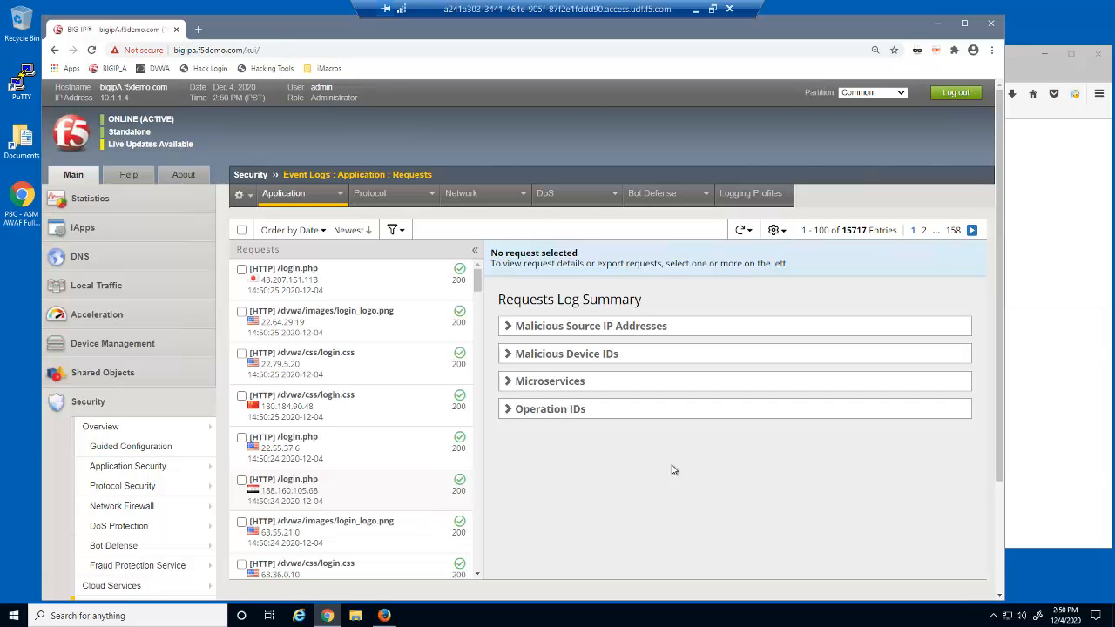
{"action": "scroll", "scroll_direction": "down", "scroll_amount": 3}
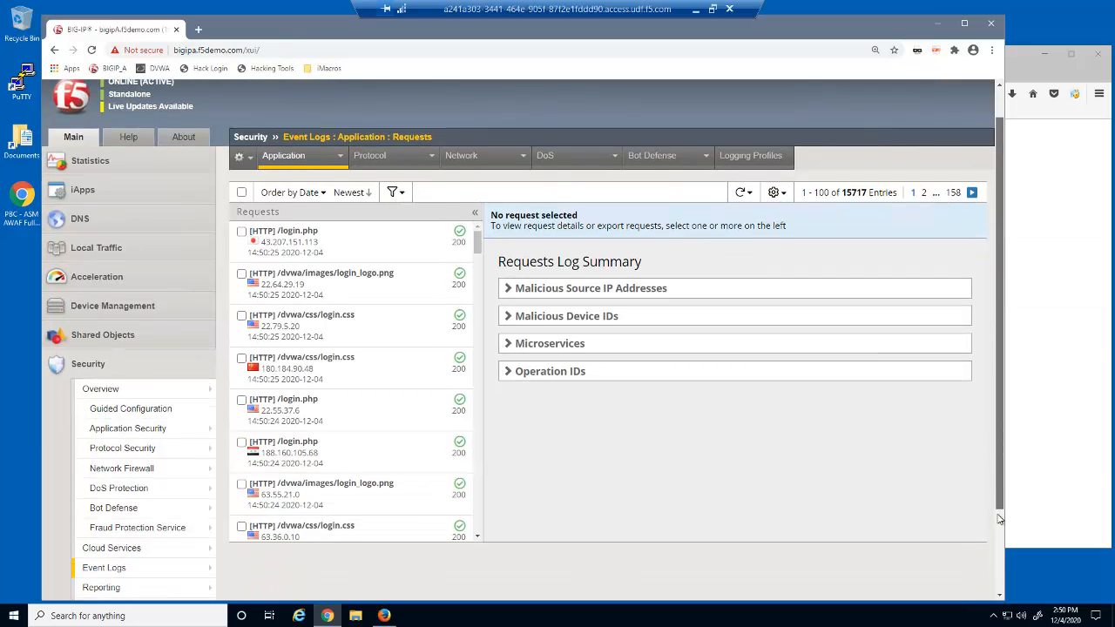
{"action": "left_click", "coordinate": [101, 570]}
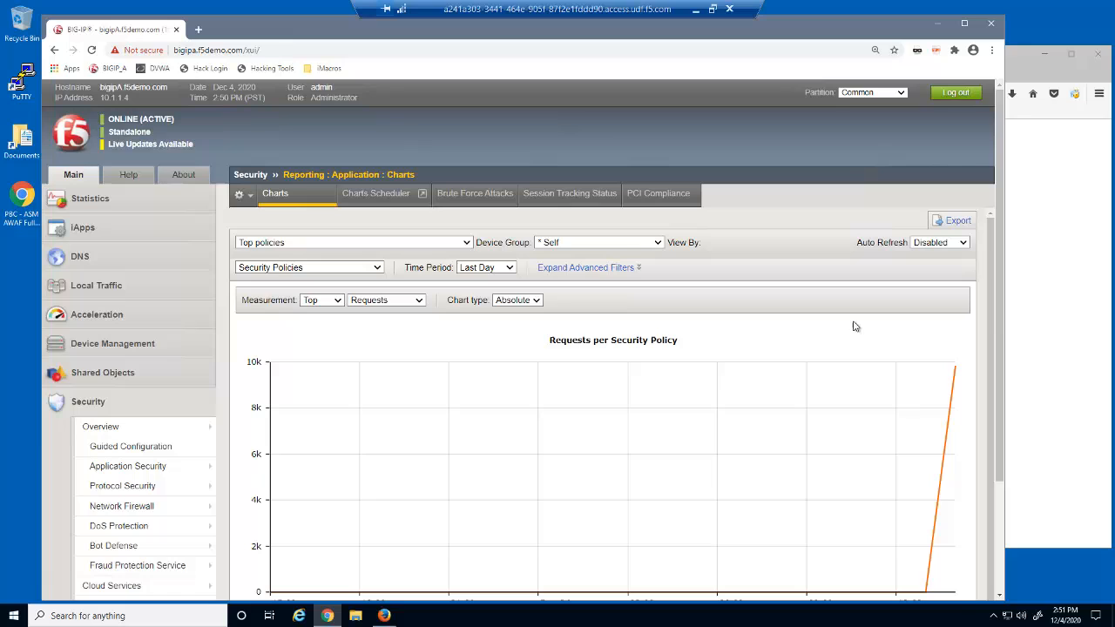
- Show the security chart for Last Hour as Stacked, drilled into the <Unassigned> application
{"action": "left_click", "coordinate": [485, 267]}
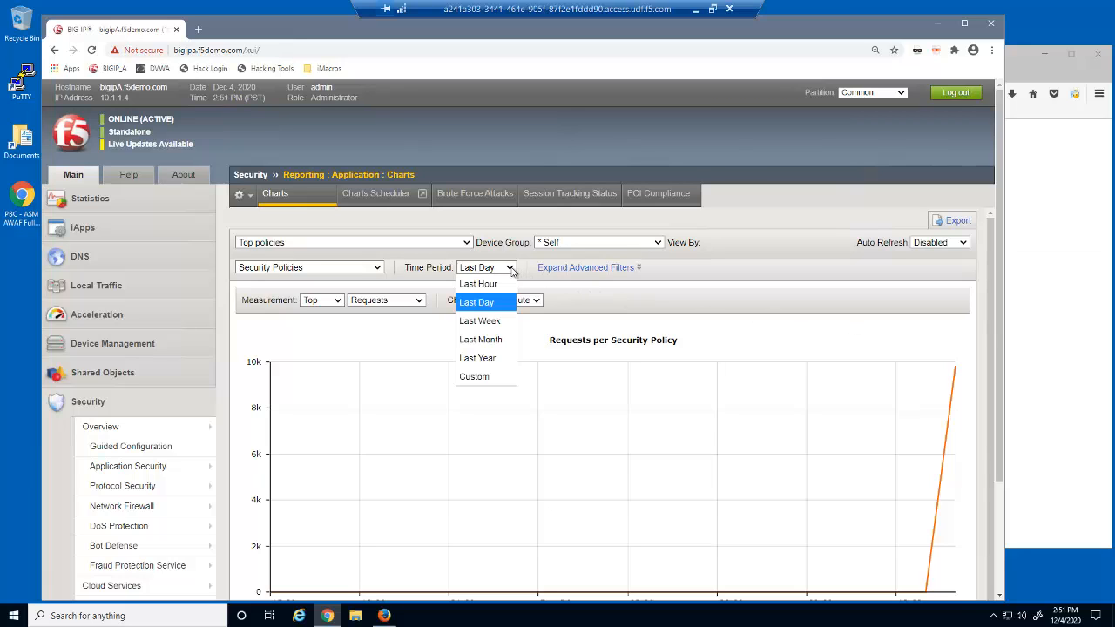
{"action": "left_click", "coordinate": [478, 283]}
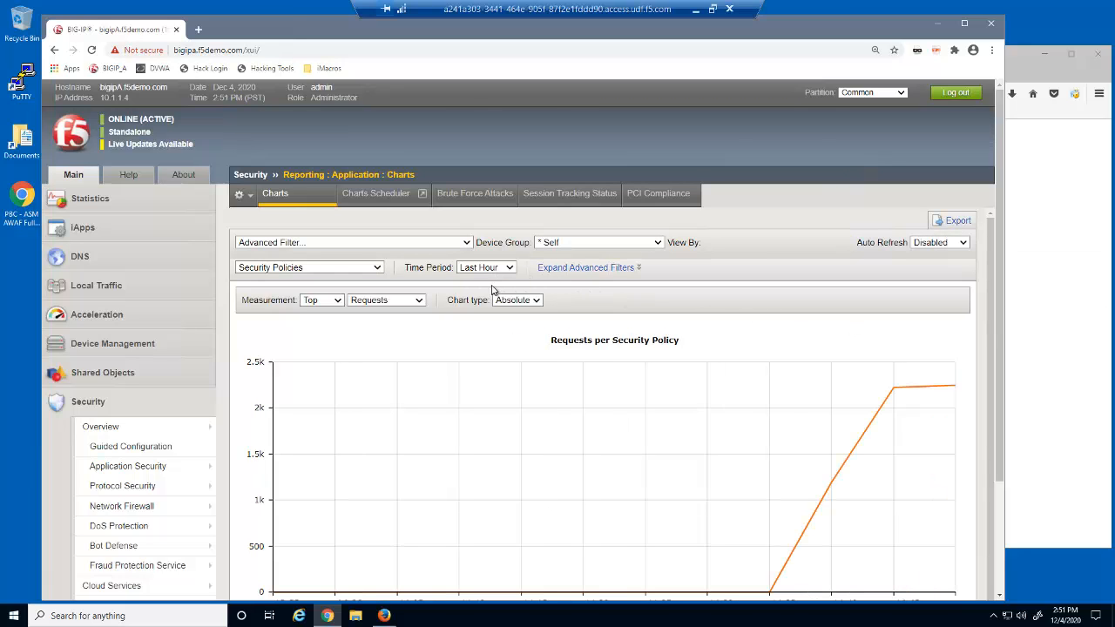
{"action": "left_click", "coordinate": [517, 300]}
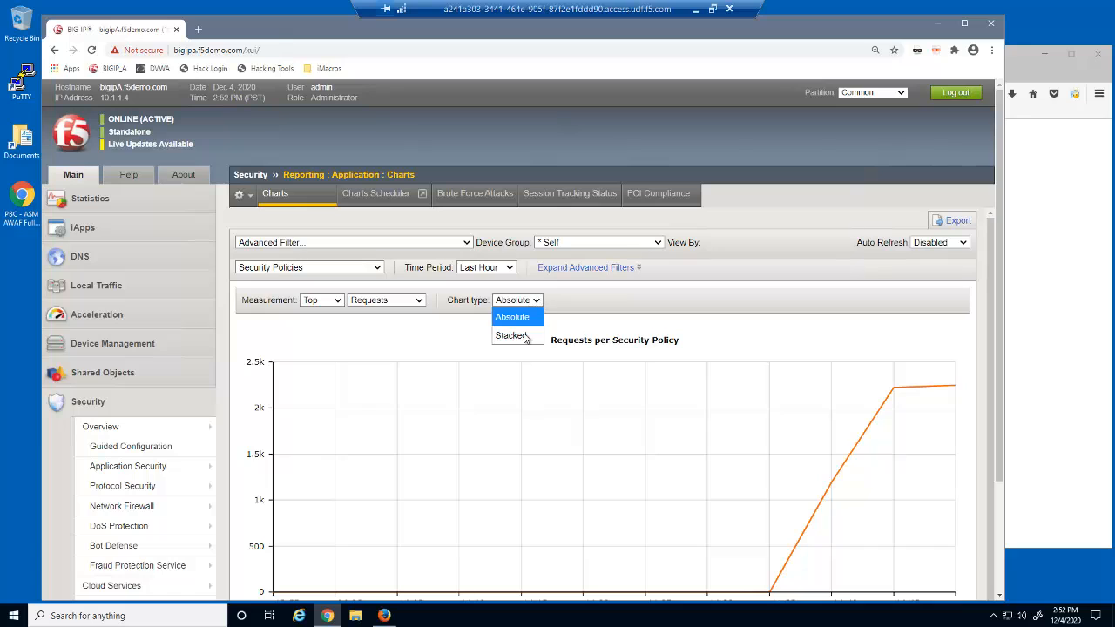
{"action": "left_click", "coordinate": [511, 335]}
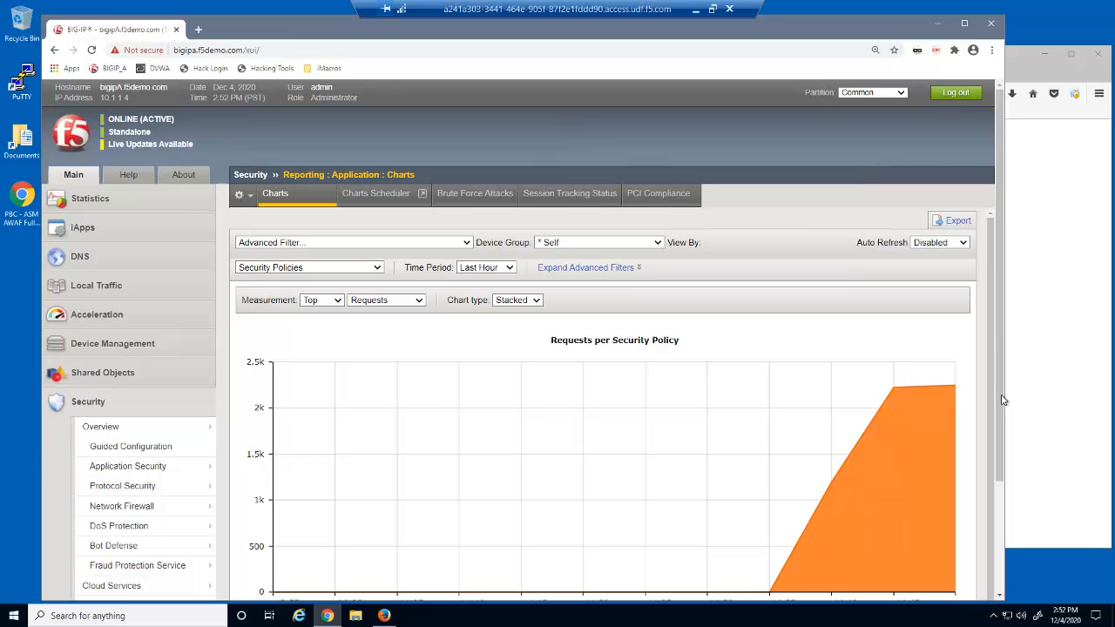
{"action": "scroll", "scroll_direction": "down", "scroll_amount": 3}
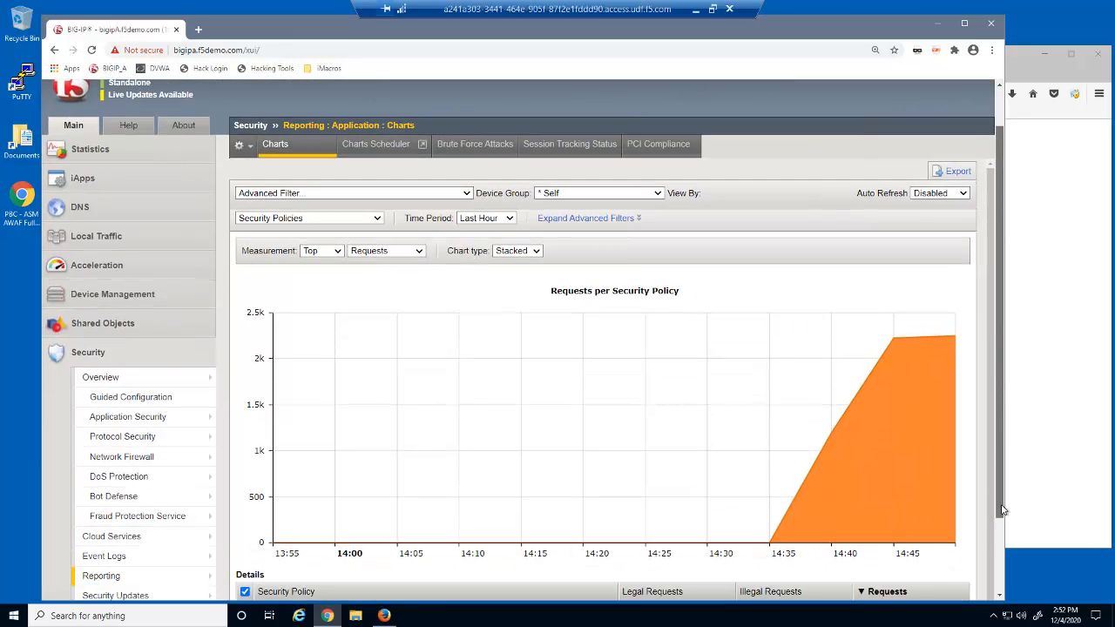
{"action": "scroll", "scroll_direction": "down", "scroll_amount": 3}
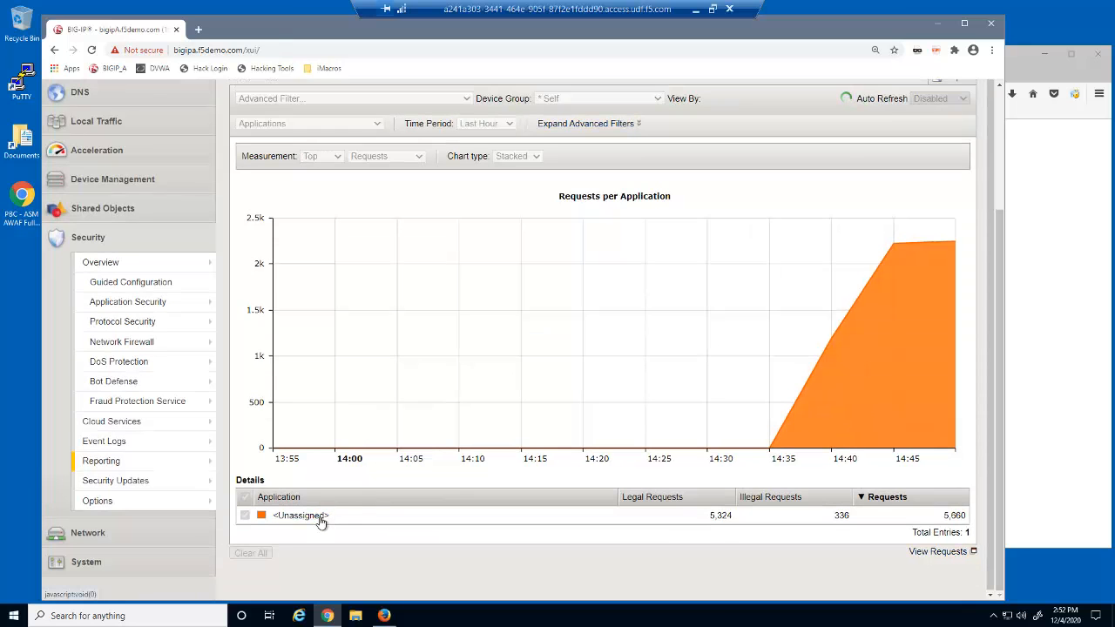
{"action": "left_click", "coordinate": [310, 123]}
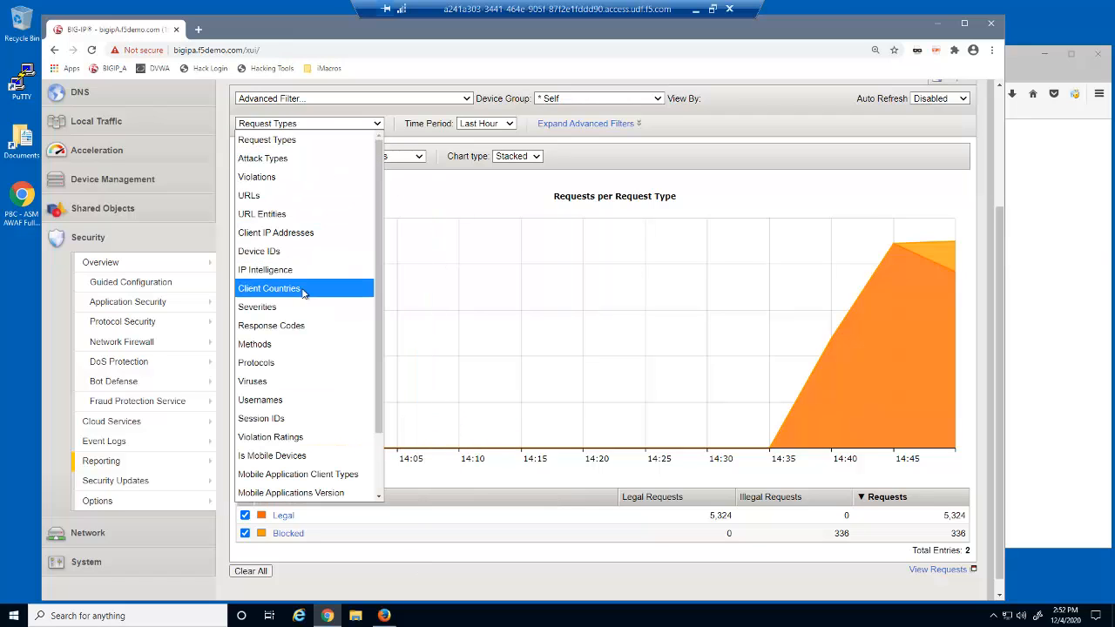
- View blocked requests by client country: Syrian Arab Republic 169, North Korea 167
{"action": "left_click", "coordinate": [268, 289]}
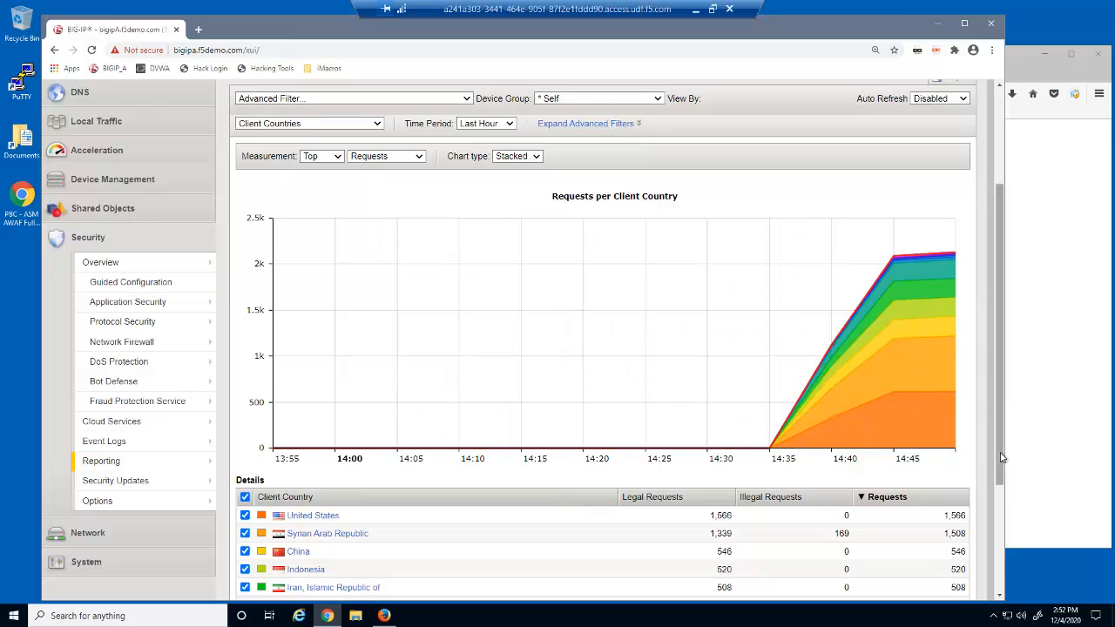
{"action": "scroll", "scroll_direction": "down", "scroll_amount": 3}
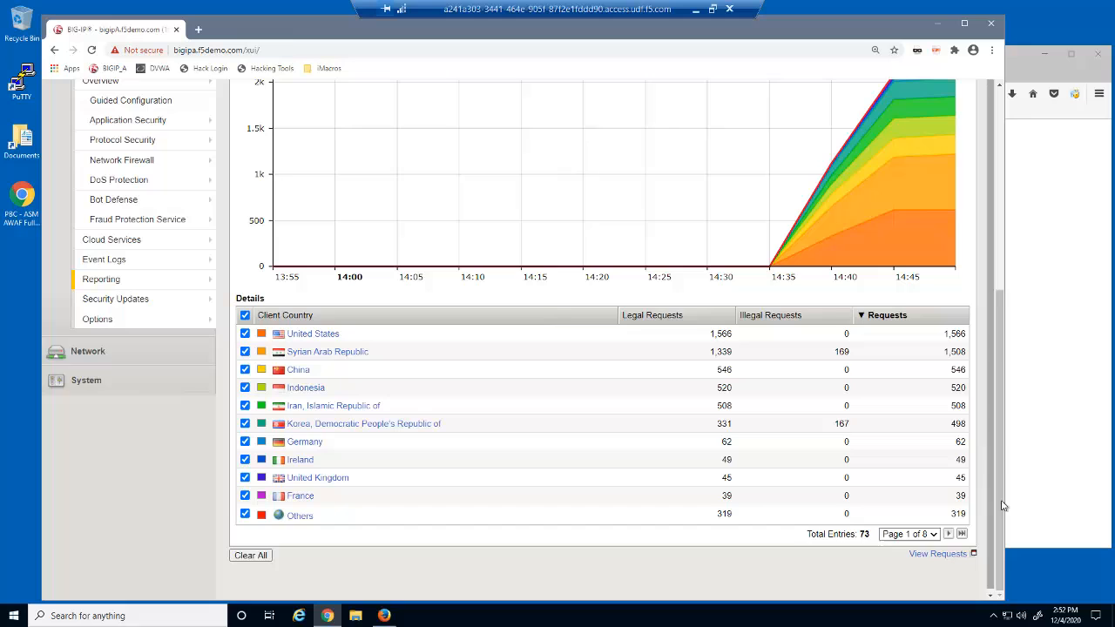
{"action": "scroll", "scroll_direction": "up", "scroll_amount": 3}
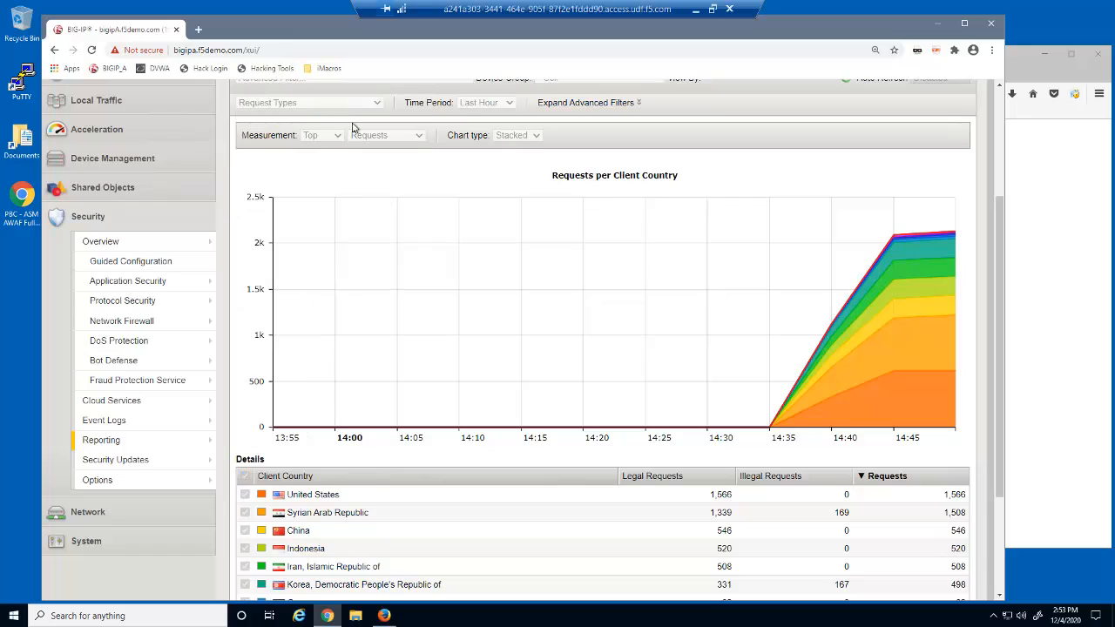
{"action": "left_click", "coordinate": [309, 107]}
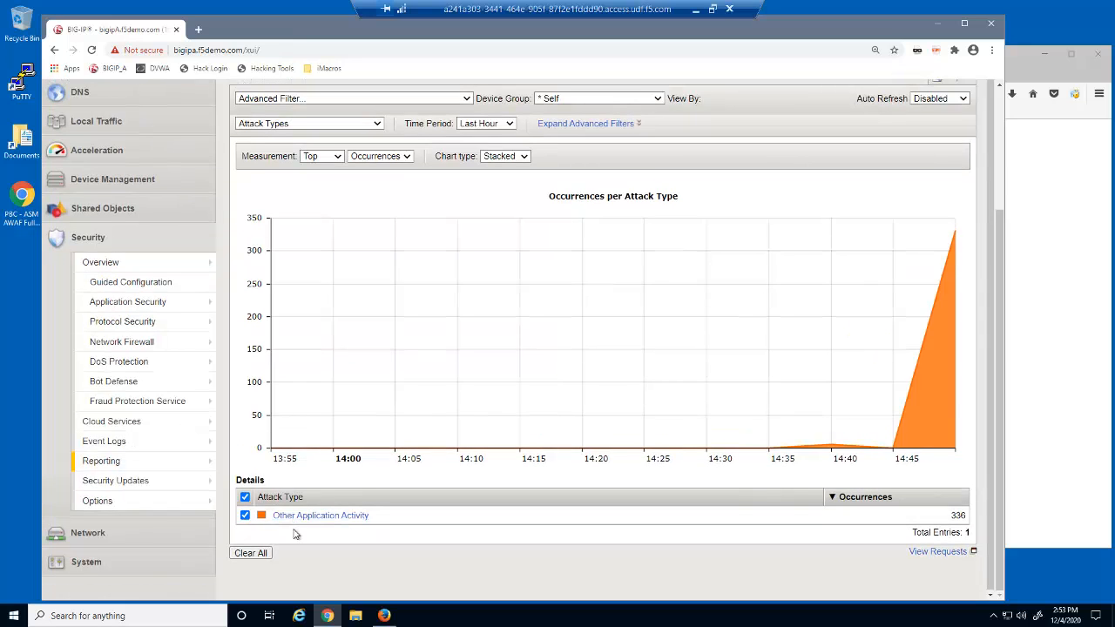
{"action": "left_click", "coordinate": [308, 123]}
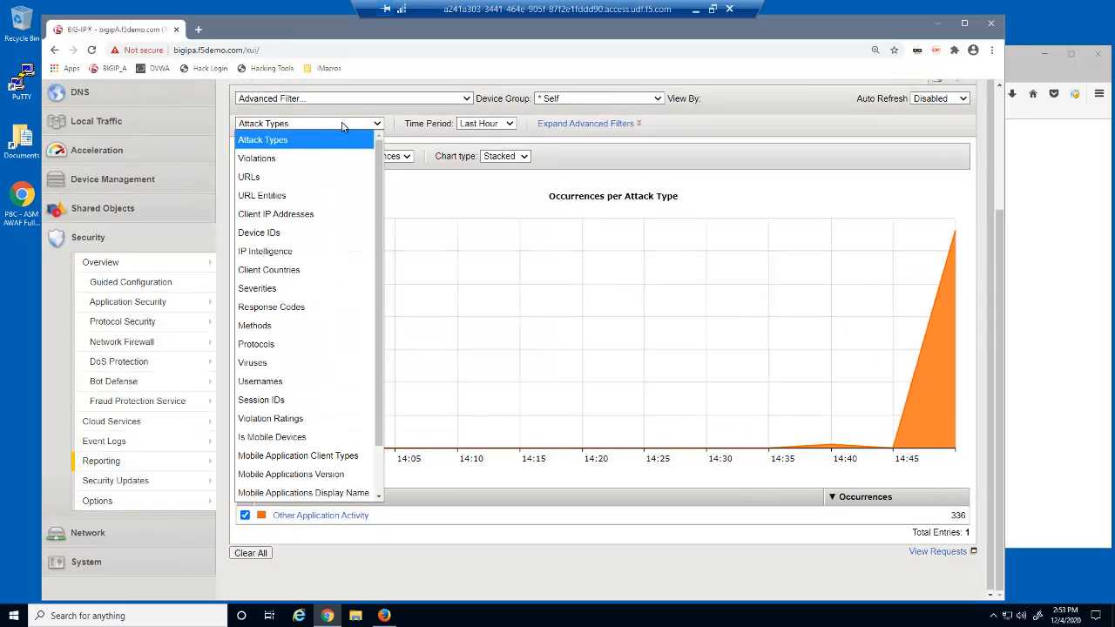
{"action": "left_click", "coordinate": [268, 269]}
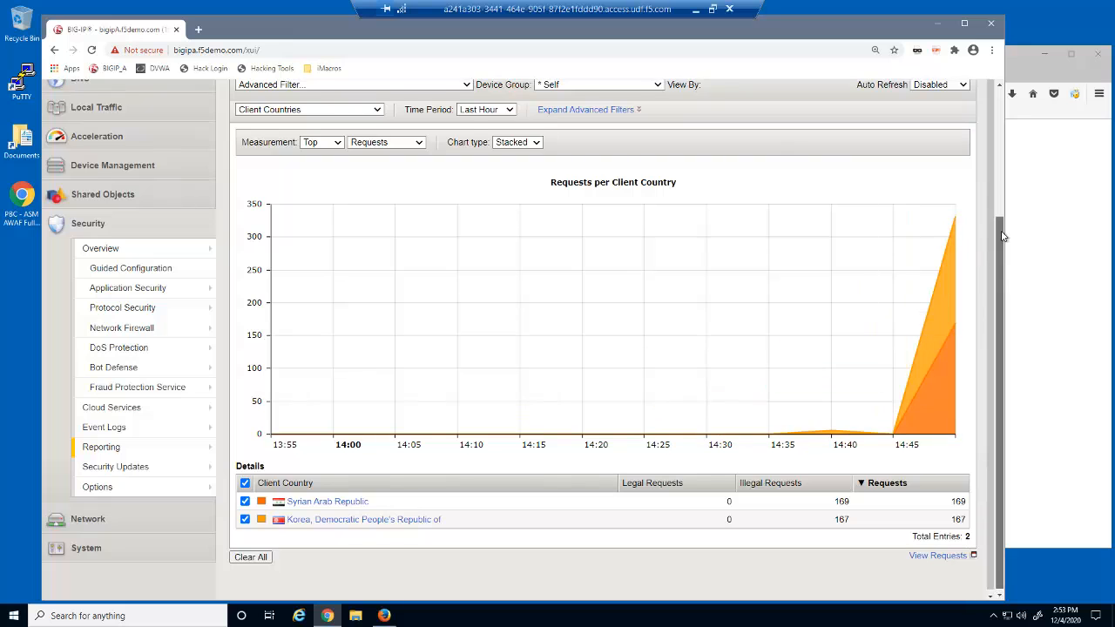
{"action": "scroll", "scroll_direction": "up", "scroll_amount": 3}
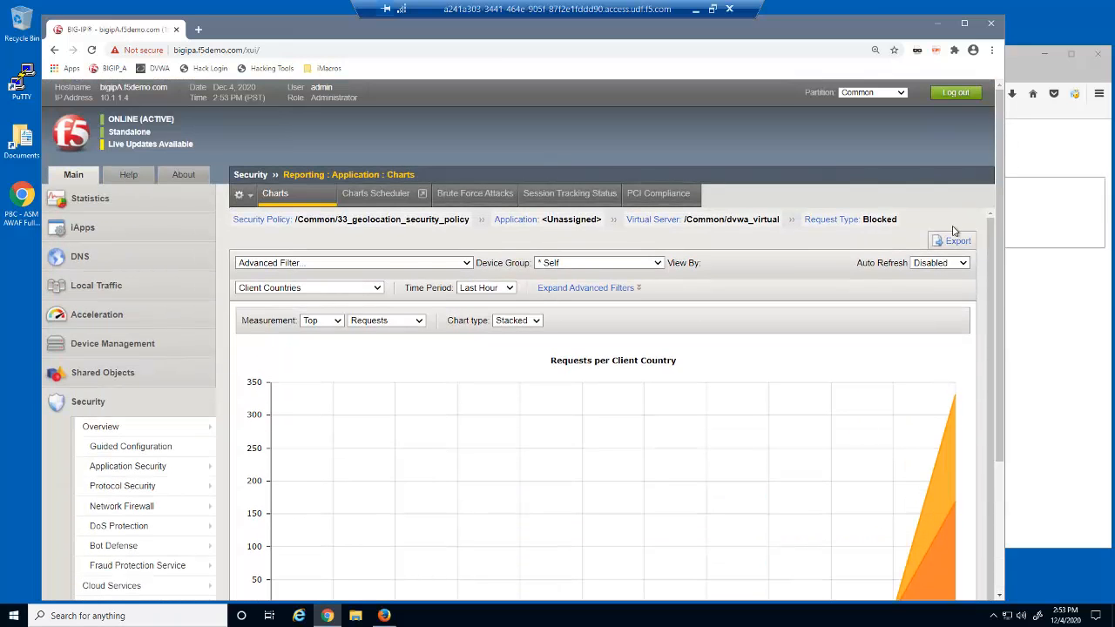
- Export the blocked-by-country chart as a PDF report and open the downloaded file
{"action": "left_click", "coordinate": [957, 241]}
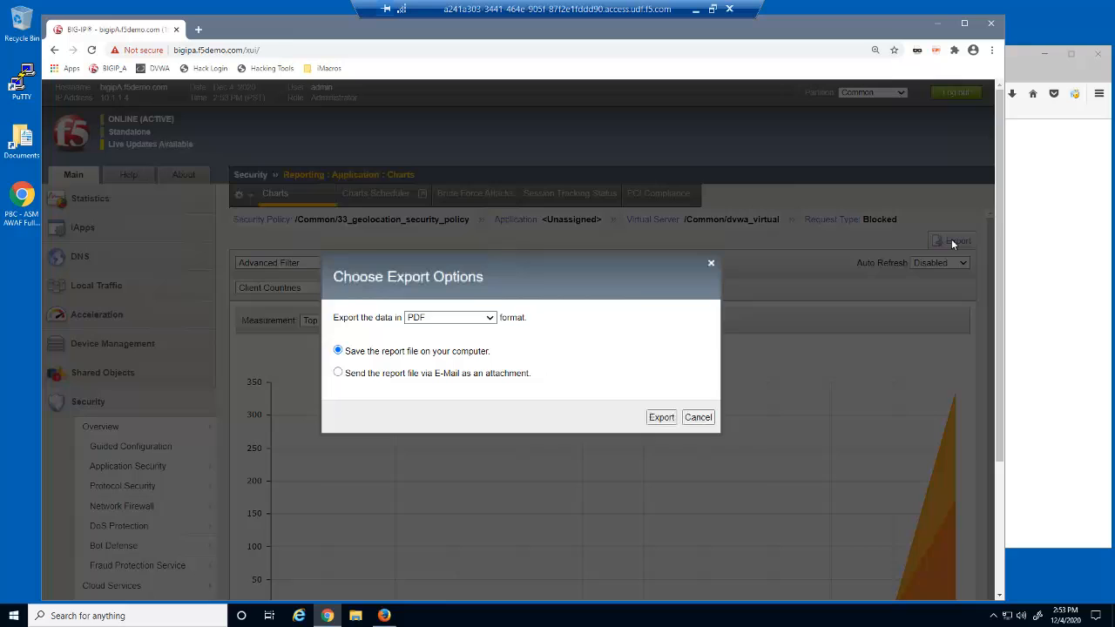
{"action": "left_click", "coordinate": [661, 417]}
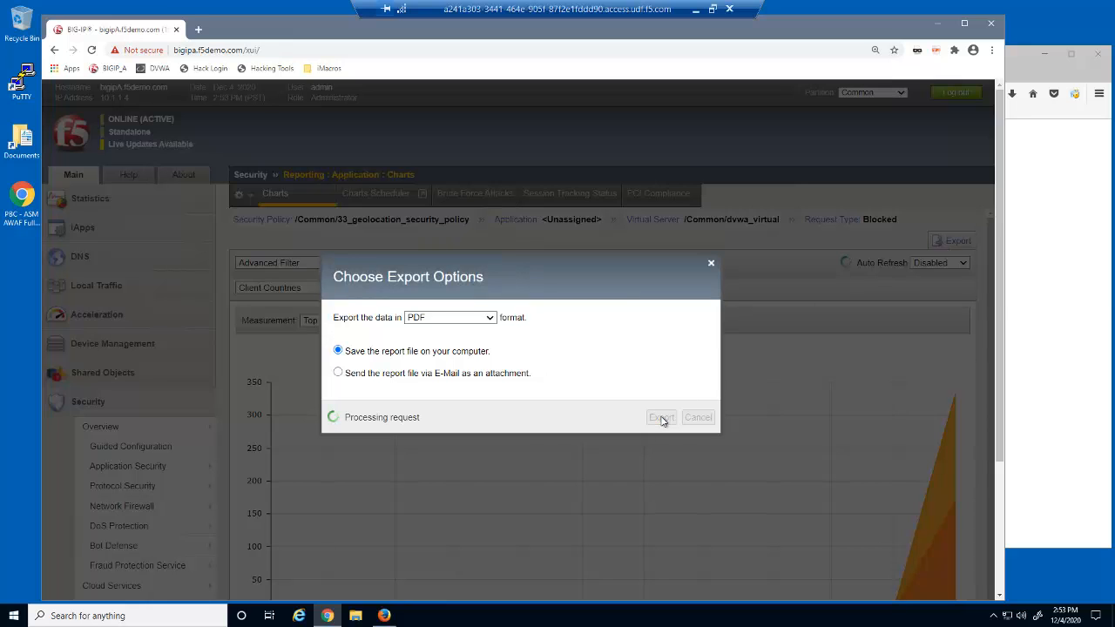
{"action": "left_click", "coordinate": [661, 417]}
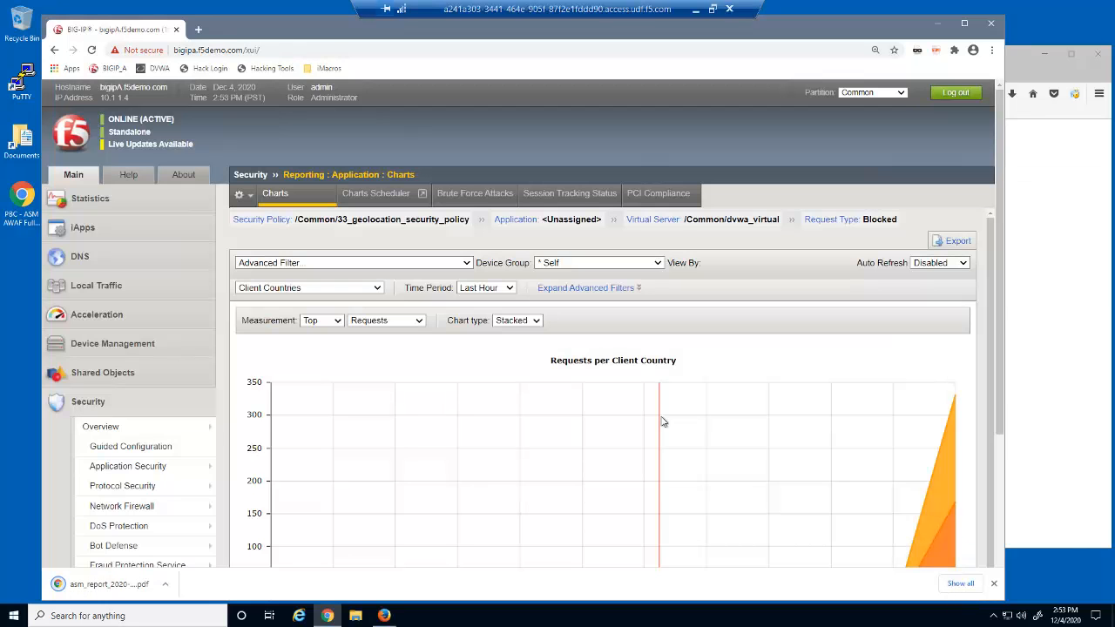
{"action": "left_click", "coordinate": [109, 584]}
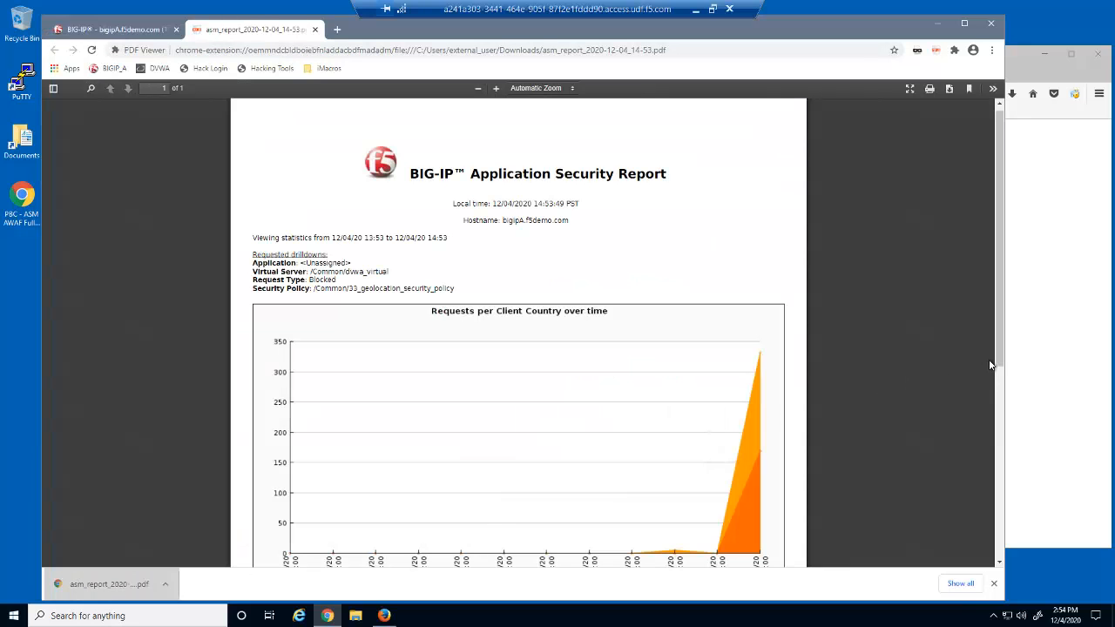
- Scroll the PDF to the Requests per Client Country chart and table (Syria 169, North Korea 167)
{"action": "scroll", "scroll_direction": "down", "scroll_amount": 3}
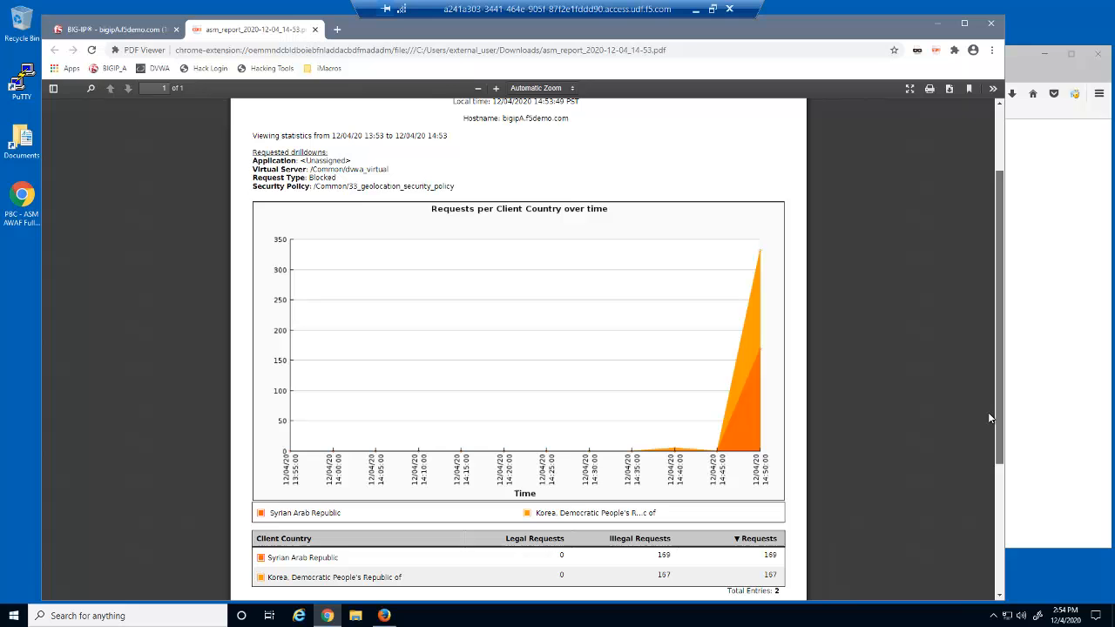